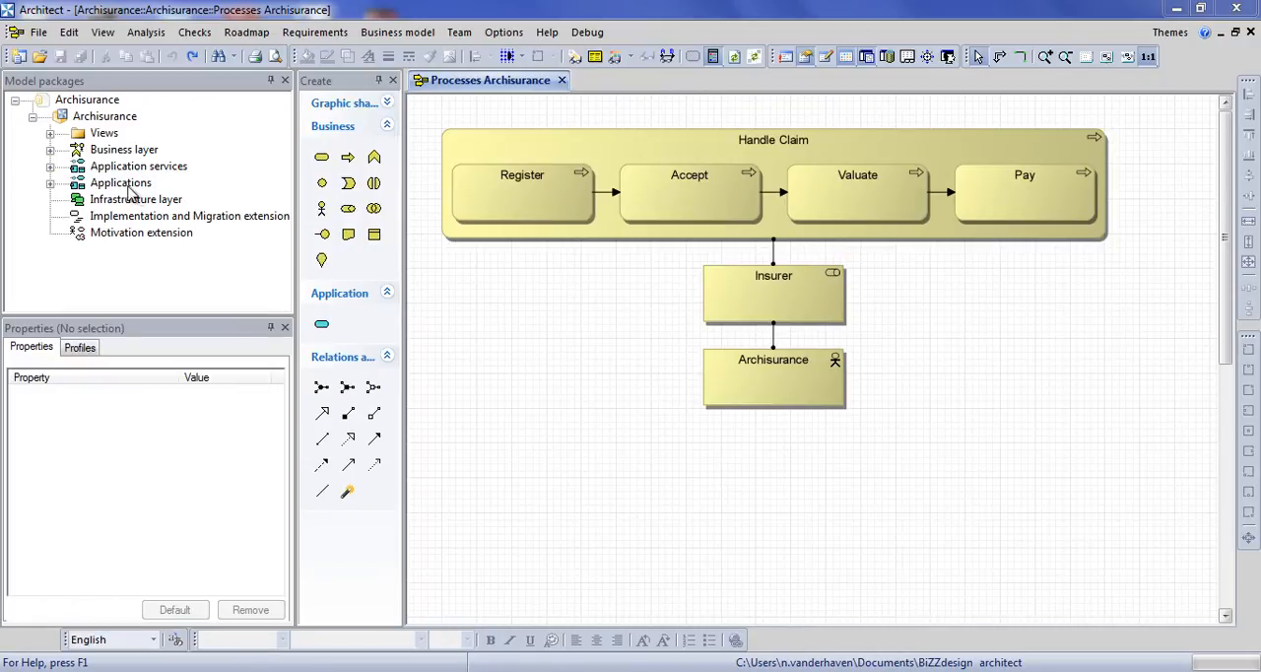
- Expand the Applications and Application services folders in the Archisurance Model packages tree
click(120, 184)
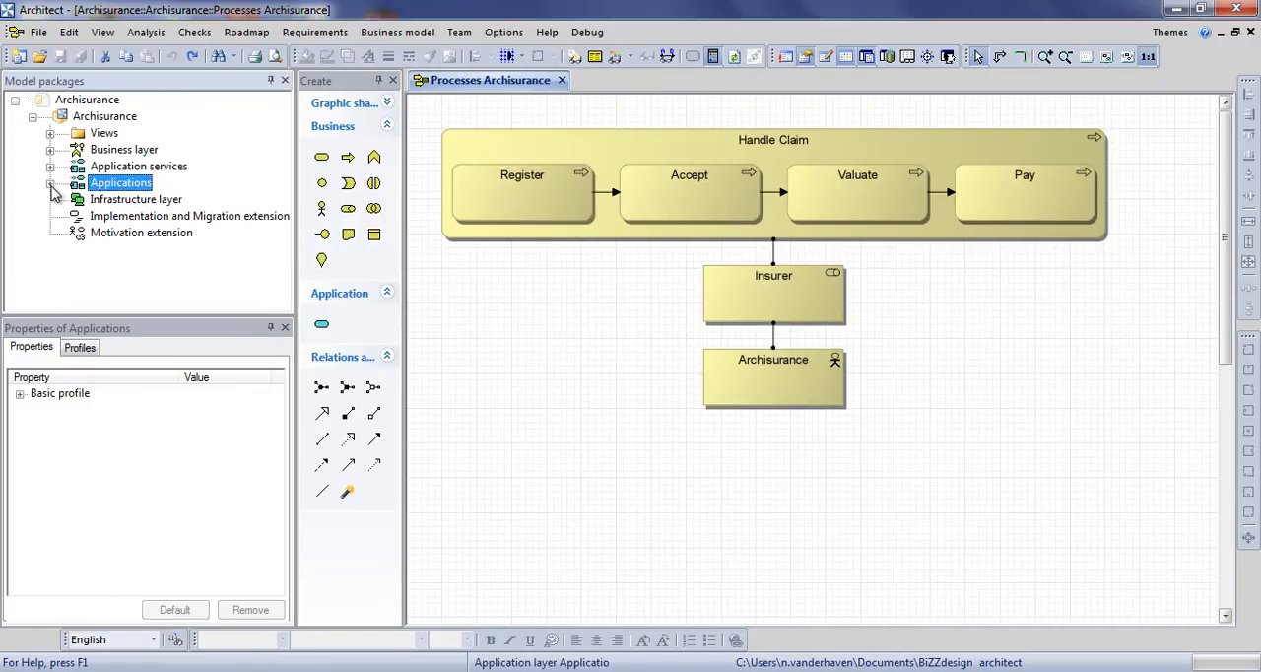
click(52, 183)
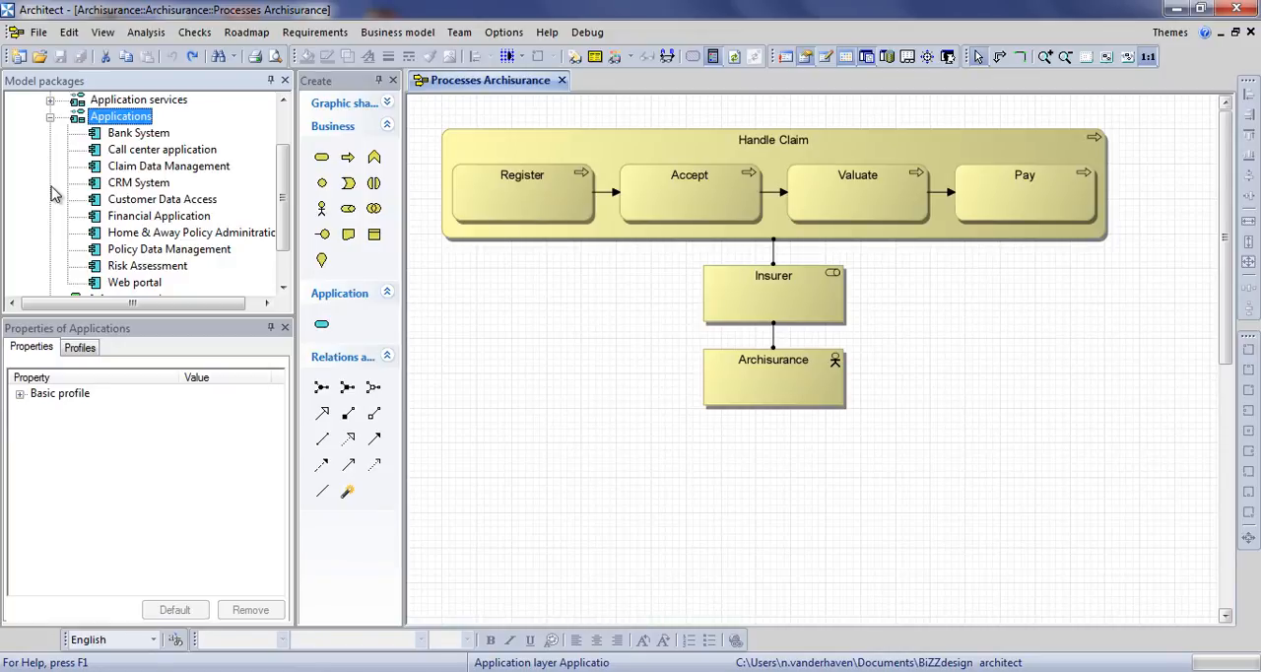
click(138, 99)
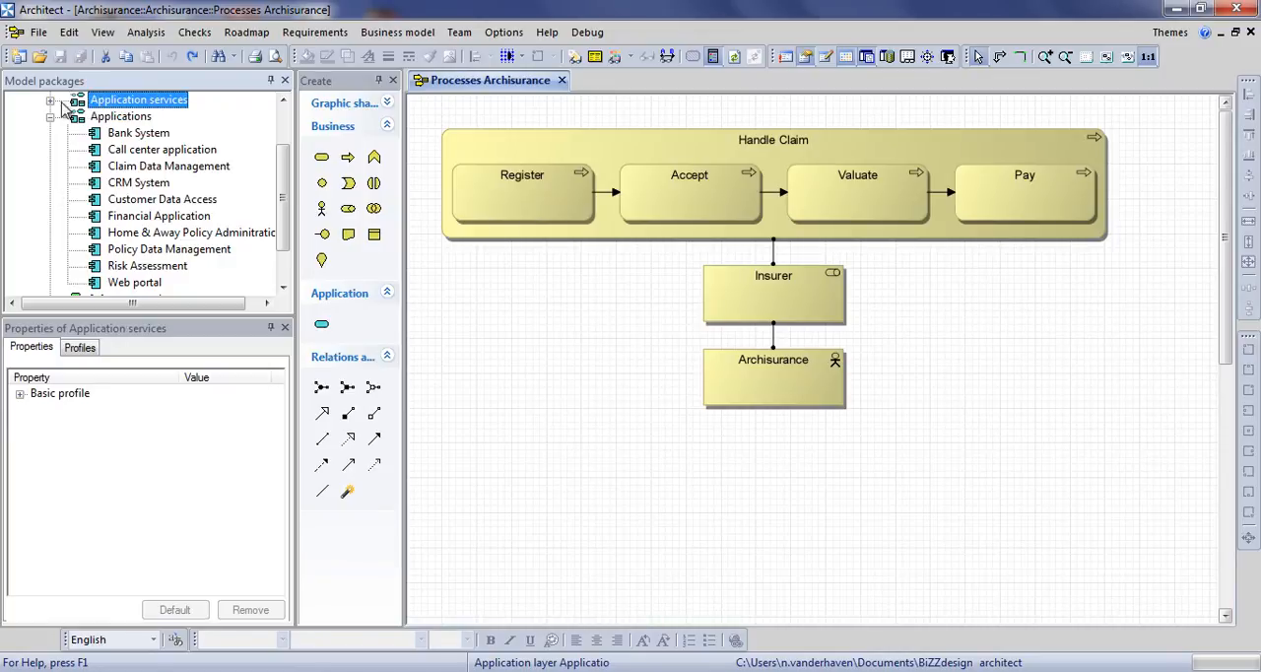
click(51, 98)
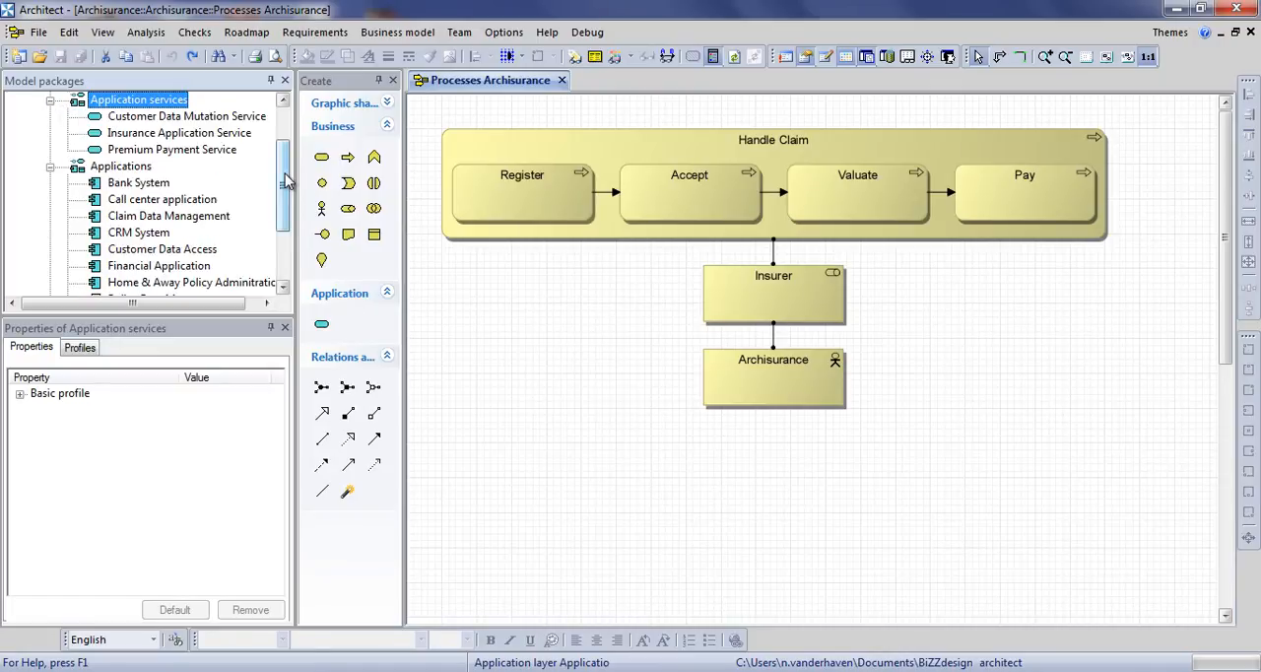
scroll(up, 3)
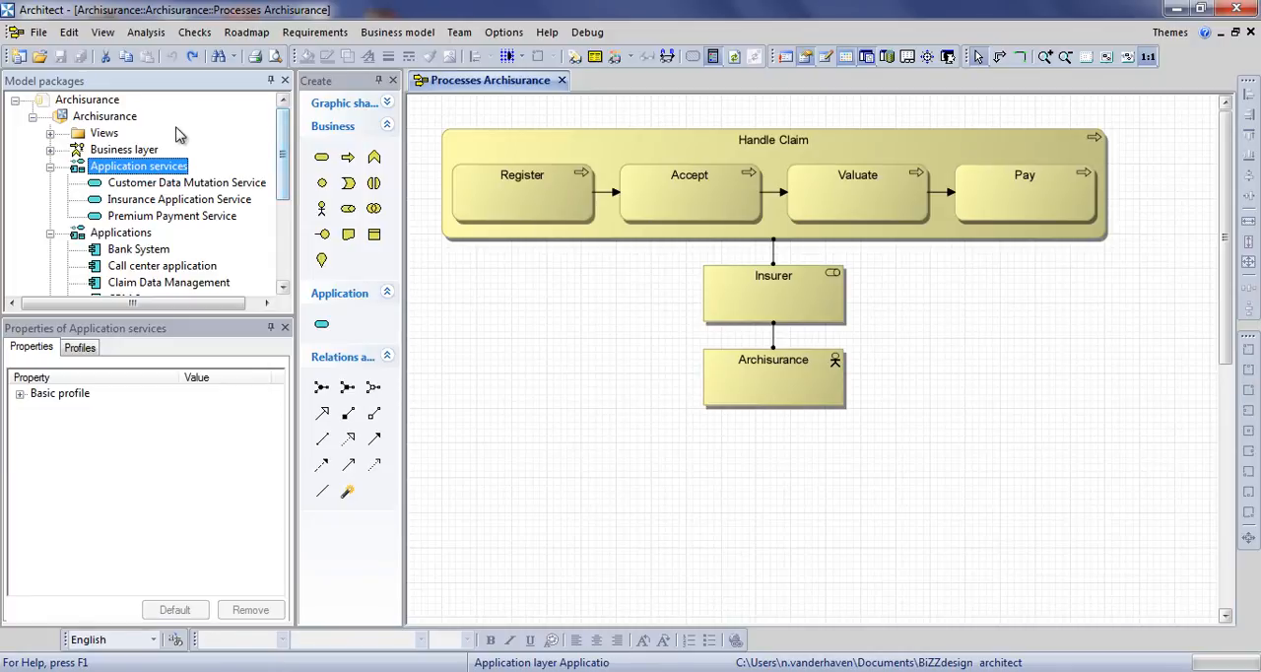
- Create a new Application behaviour view under Views and open its empty canvas
right_click(103, 134)
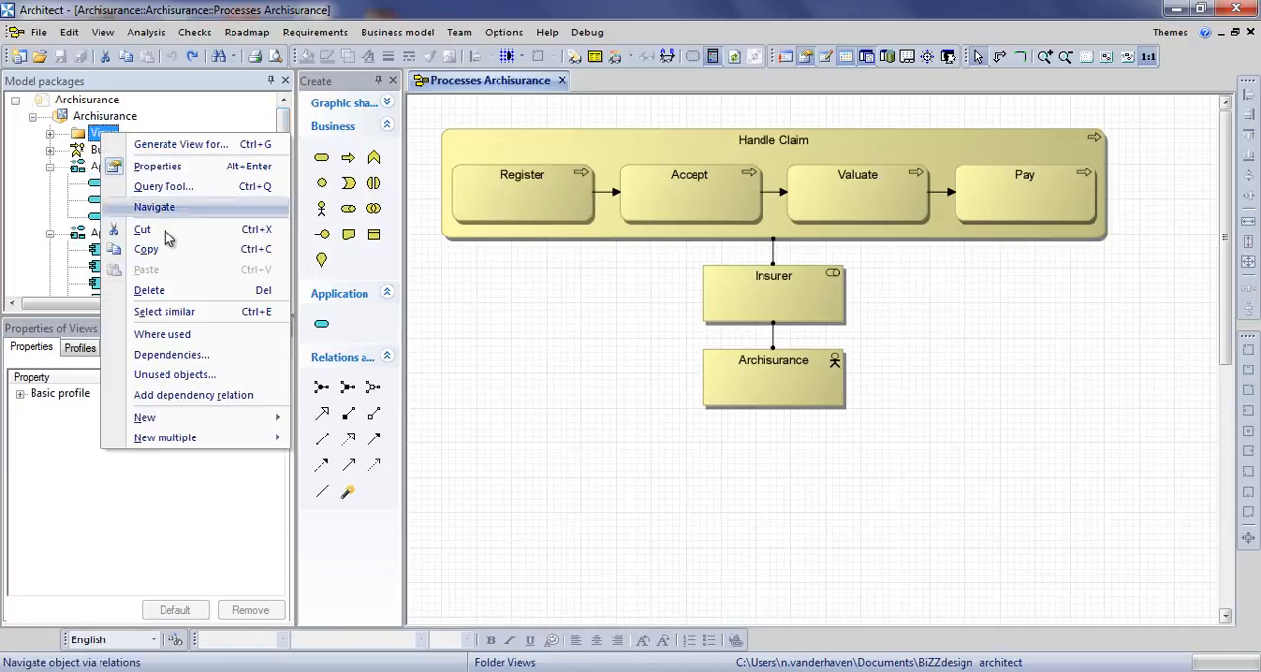
click(144, 417)
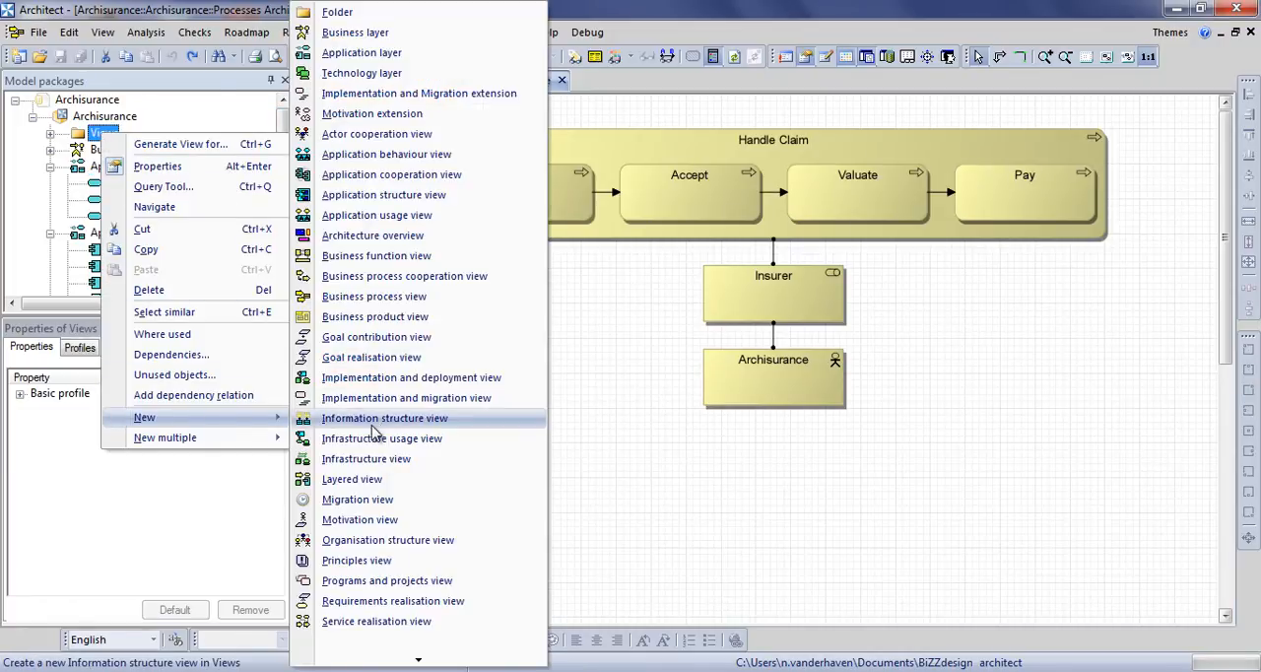
mouse_move(463, 153)
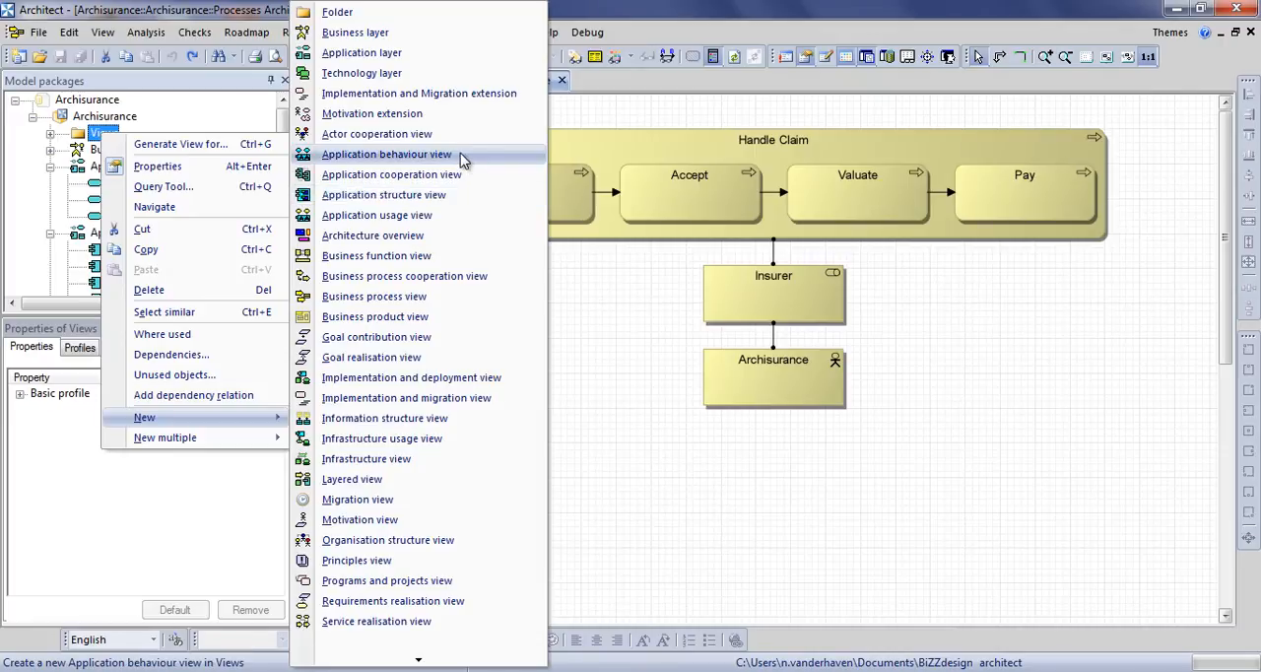
click(386, 153)
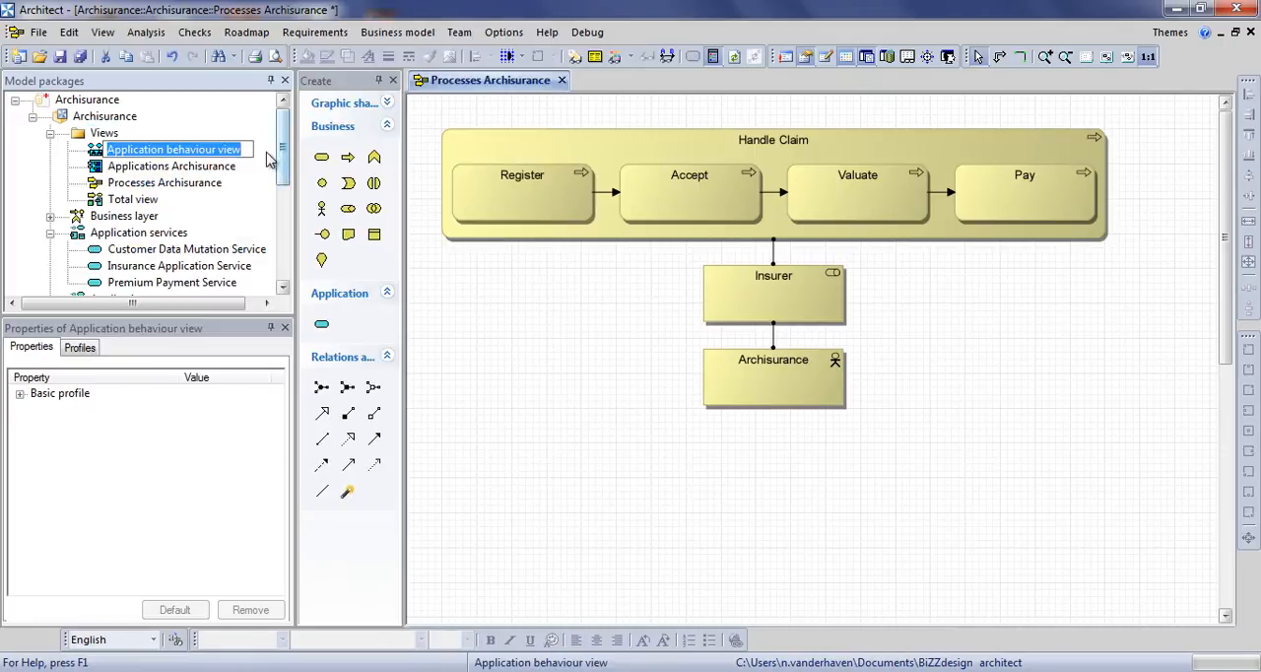
double_click(174, 150)
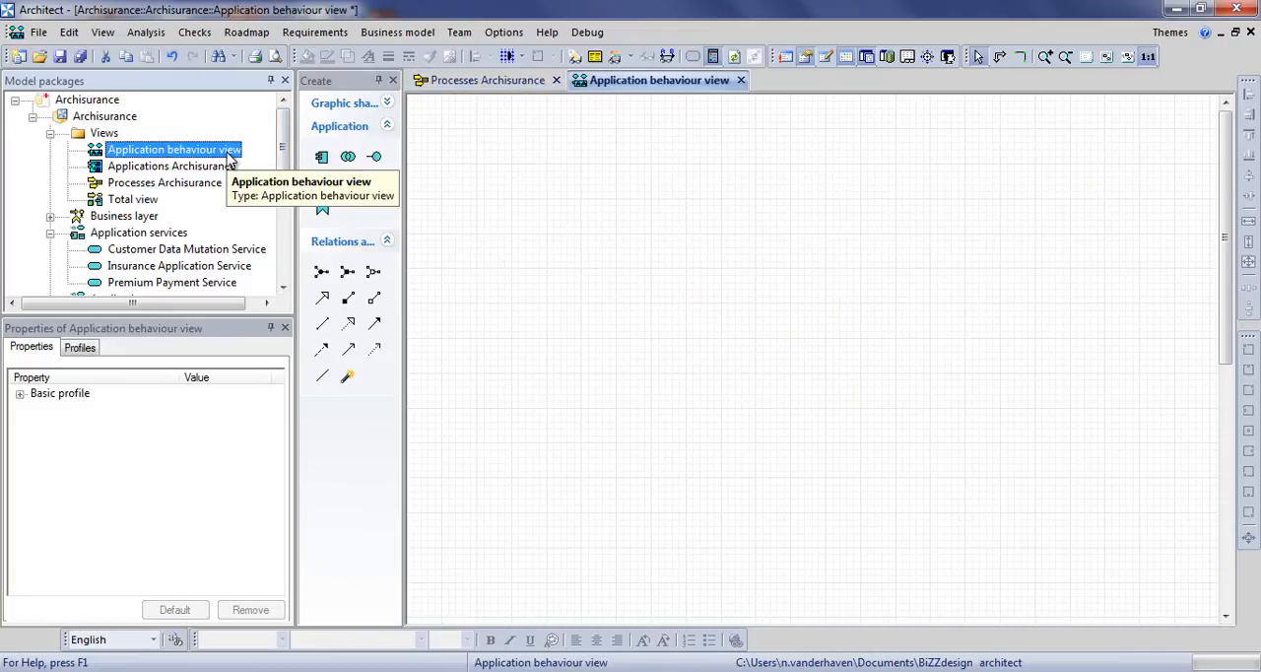
- Drop CRM System, Policy Data Management and Financial Application onto the canvas as a horizontal row
scroll(down, 3)
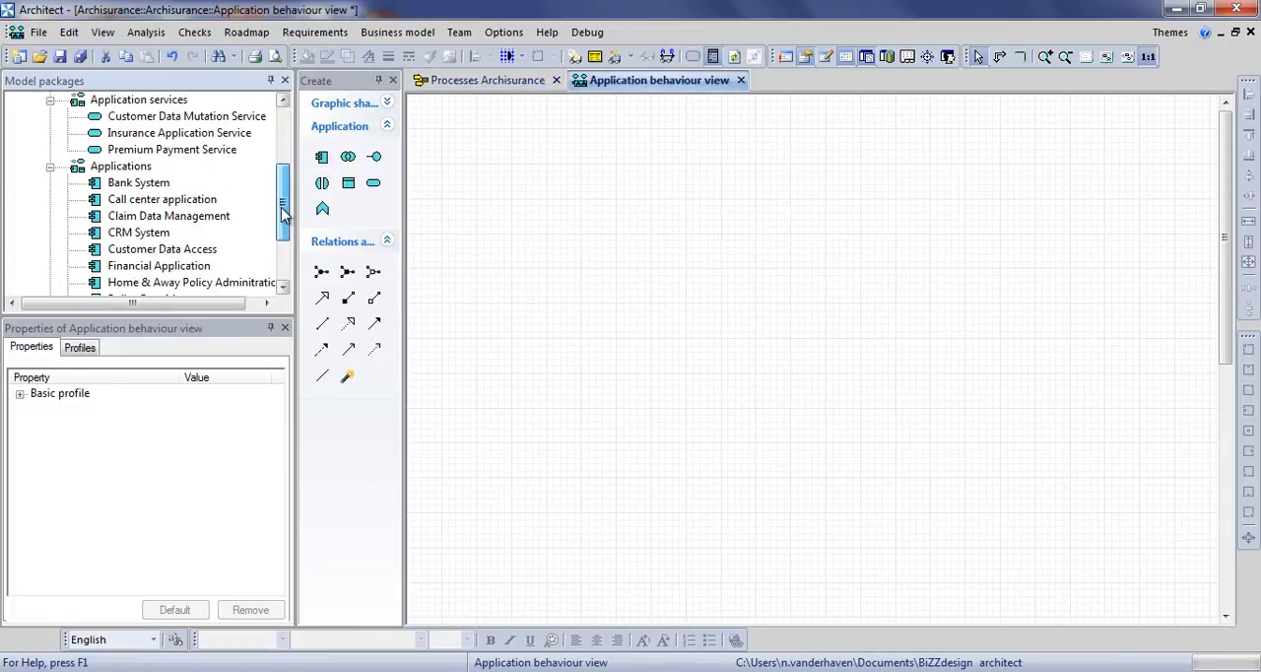
scroll(down, 3)
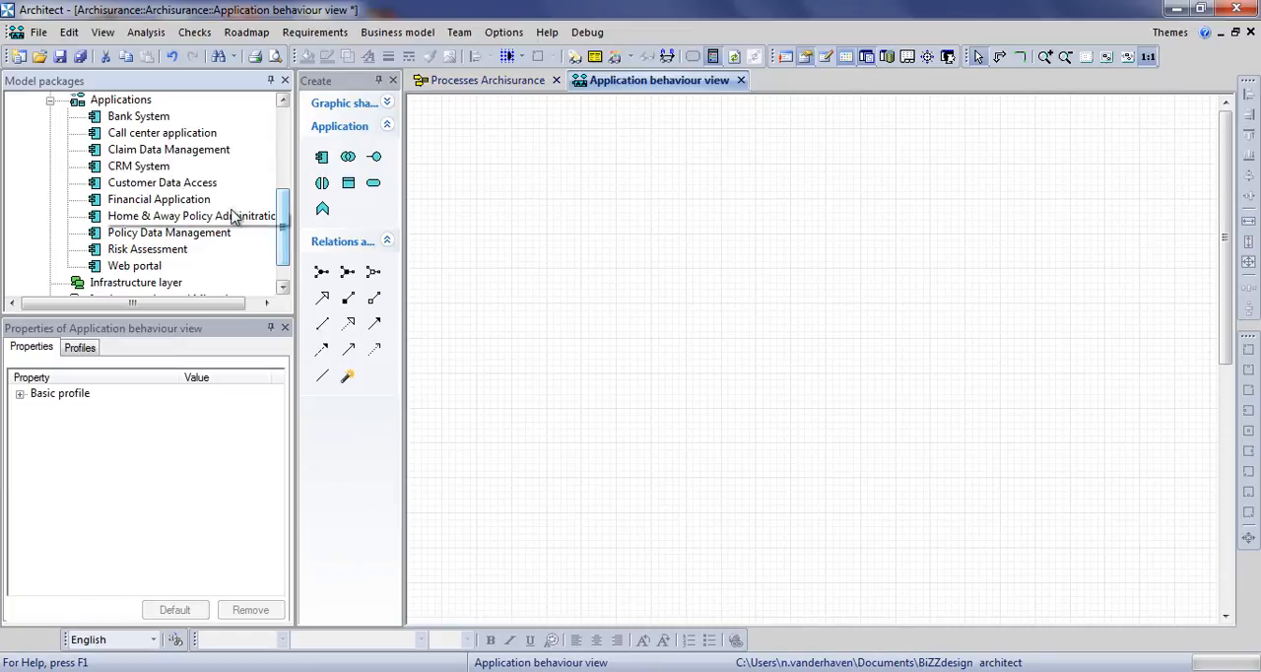
click(138, 165)
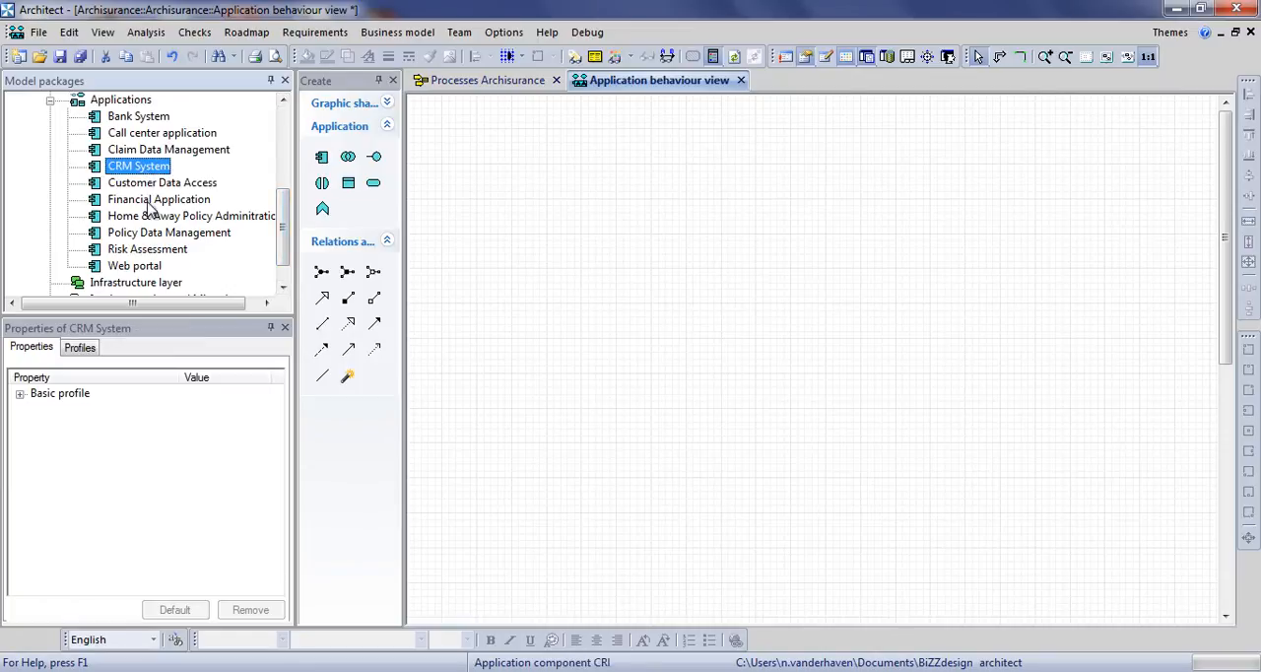
click(170, 233)
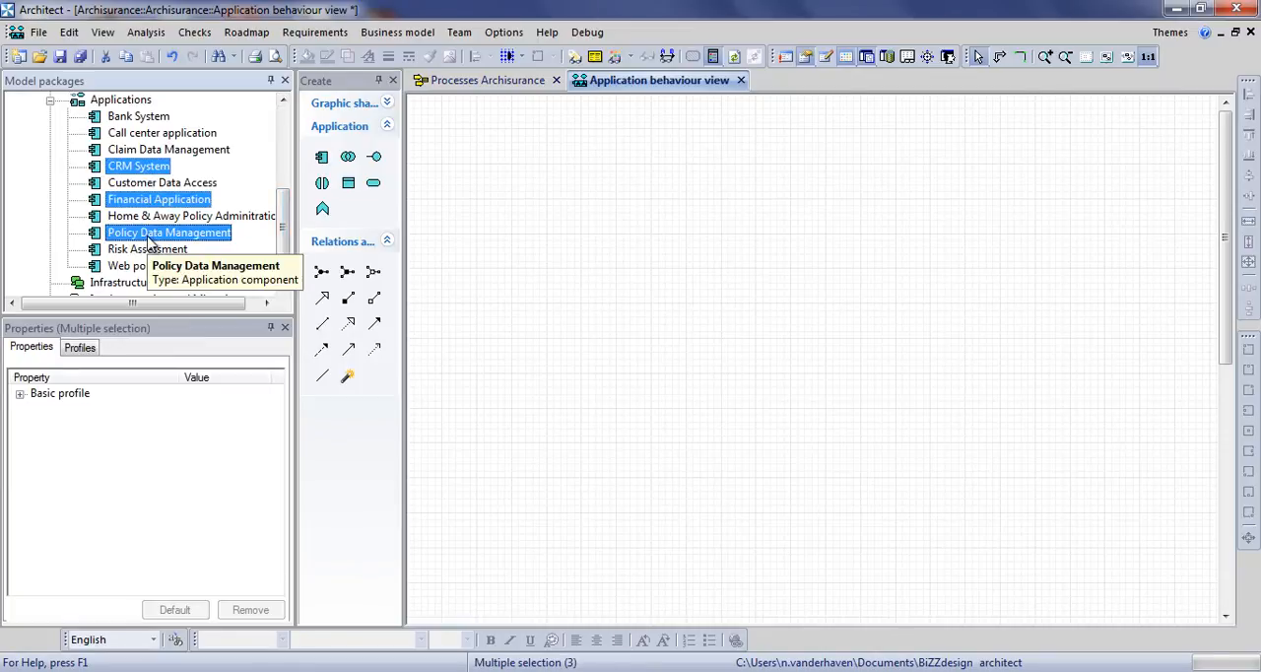
mouse_move(158, 199)
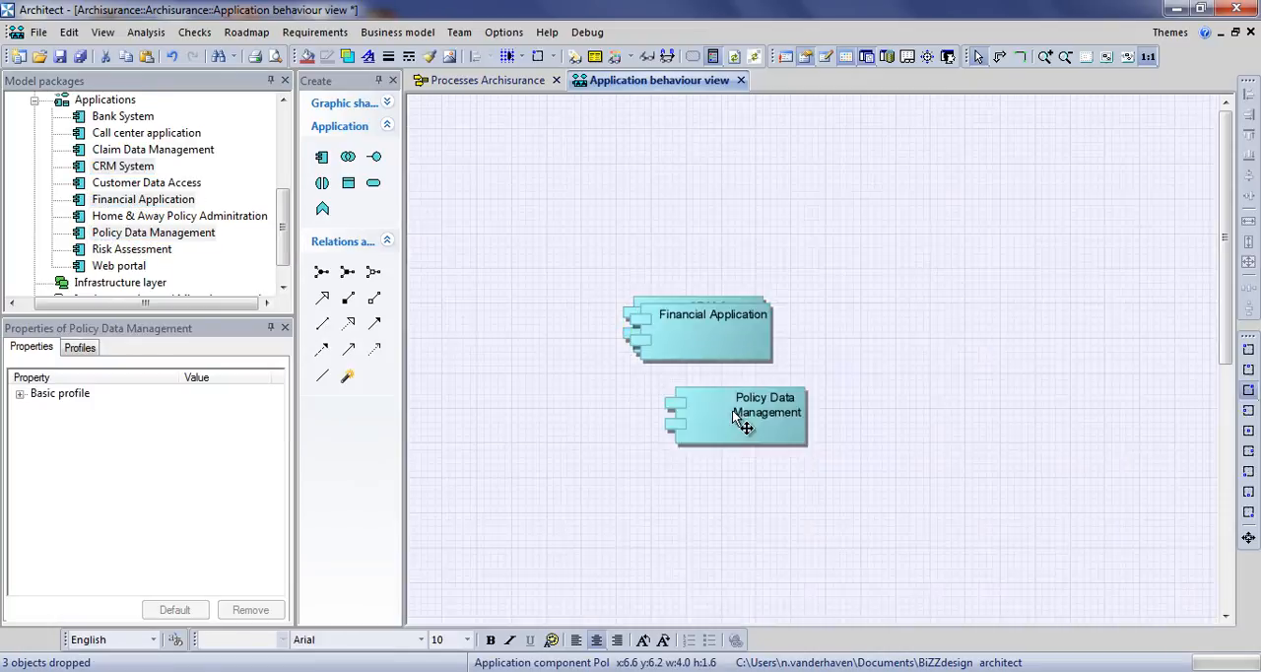
drag(698, 328, 926, 434)
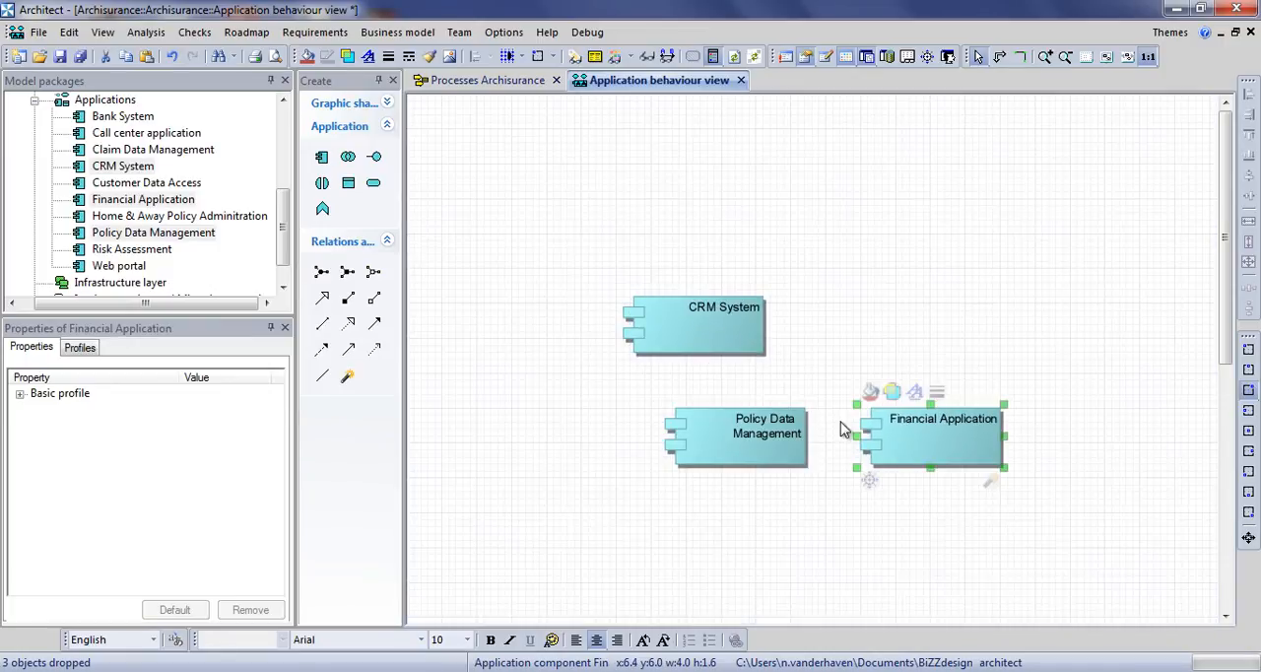
drag(693, 326, 552, 434)
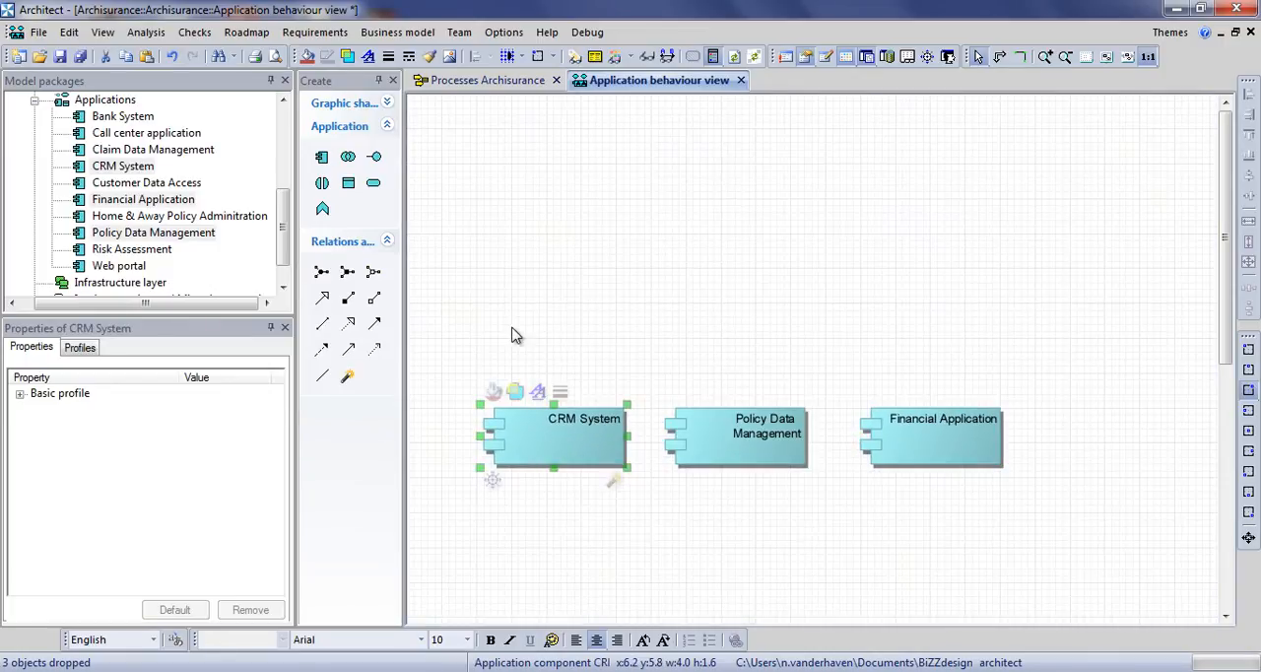
click(513, 335)
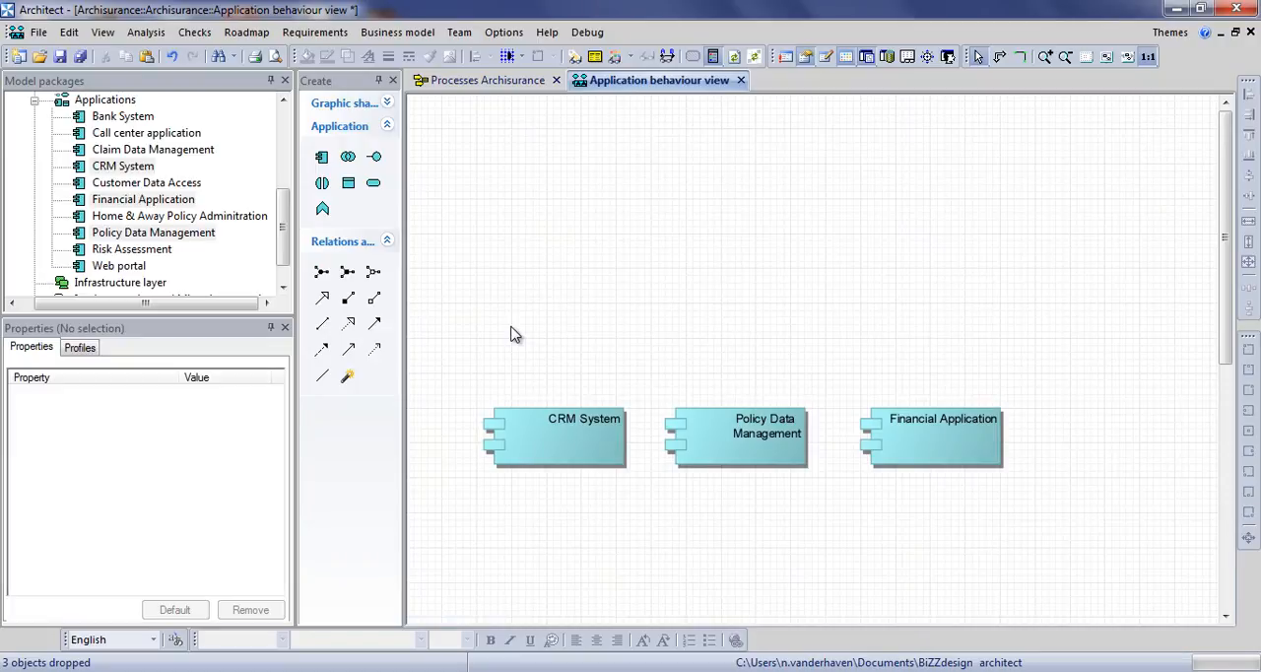
- Place Insurance Application, Customer Data Mutation and Premium Payment services in a row above the components
scroll(up, 3)
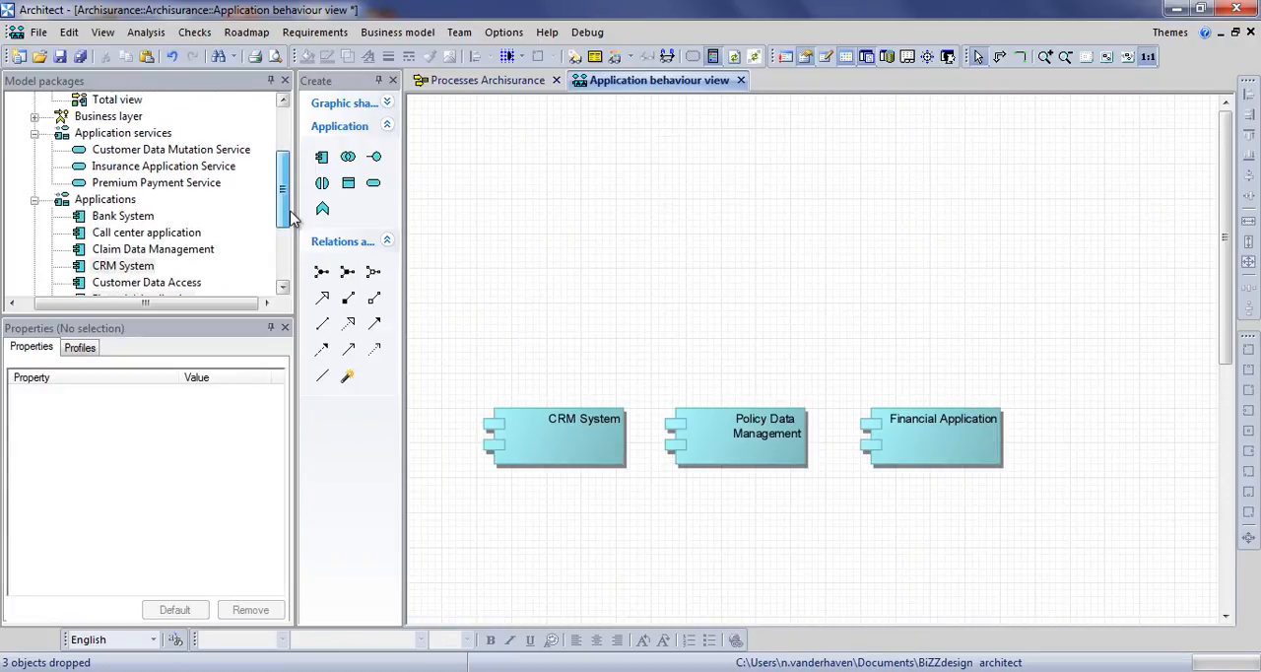
click(169, 166)
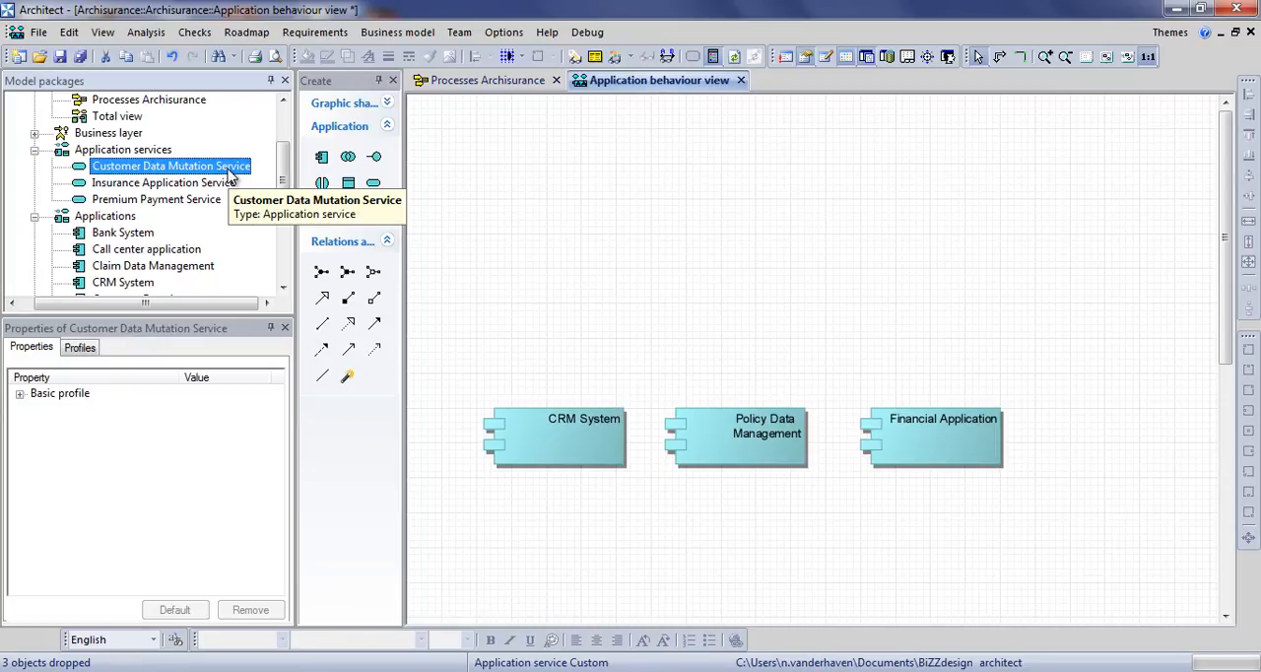
right_click(170, 166)
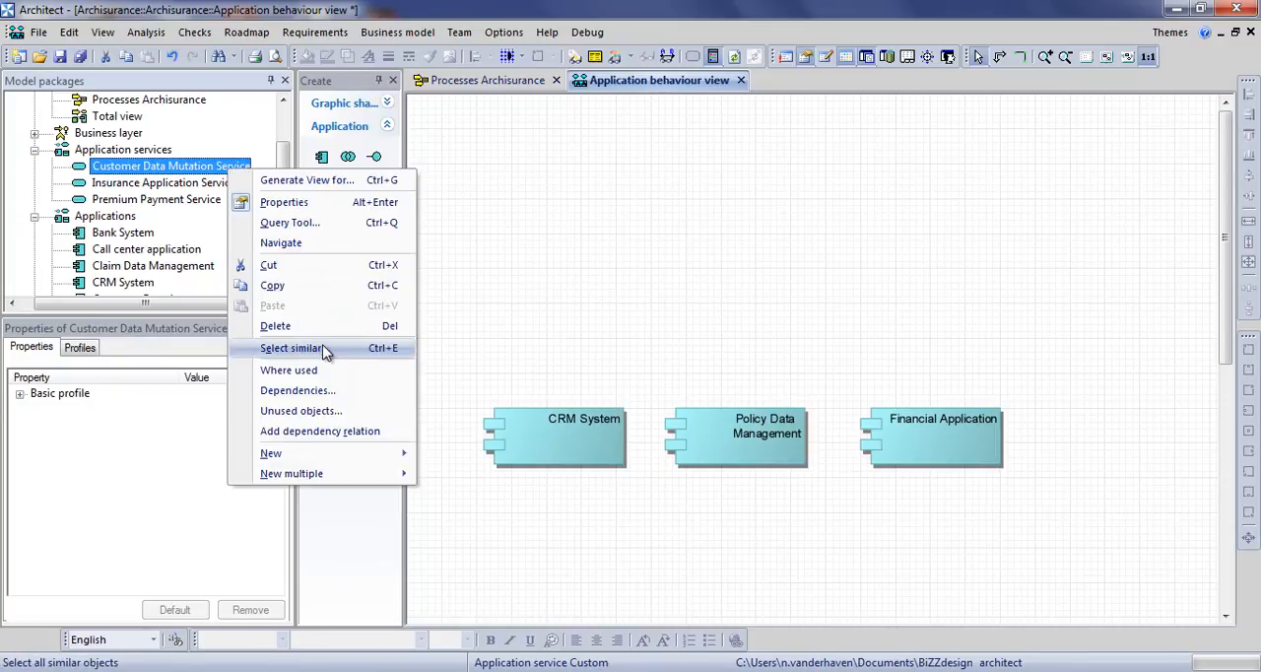
click(292, 347)
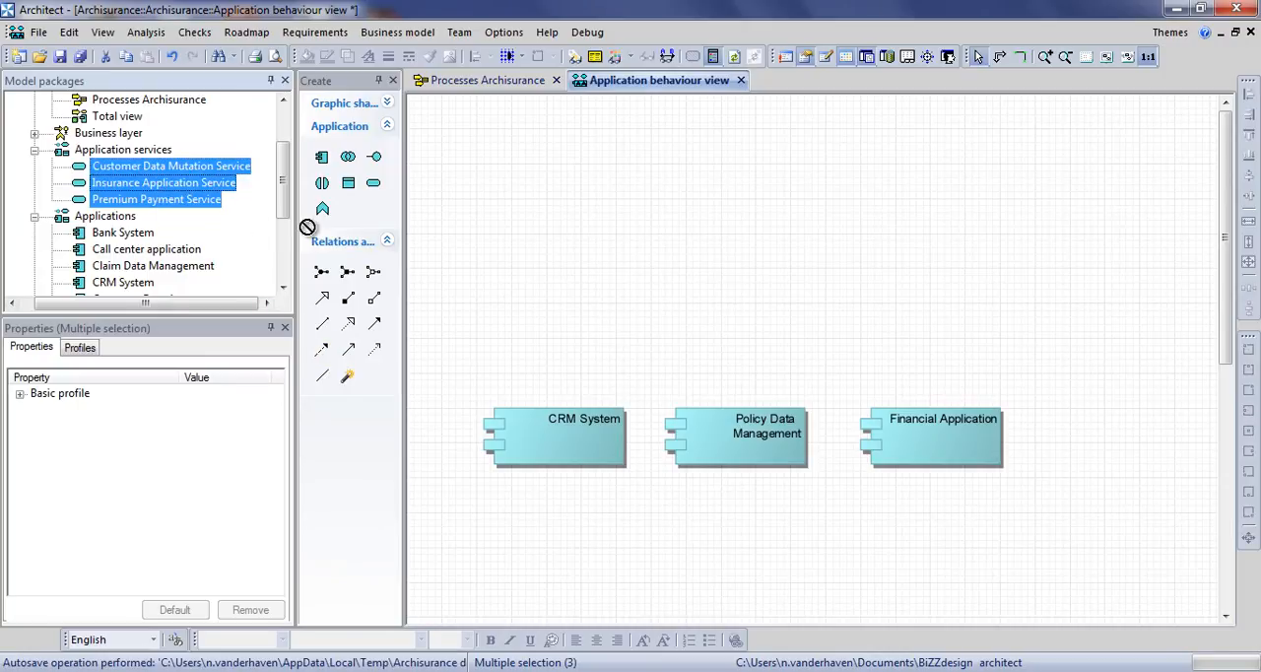
drag(170, 182, 686, 300)
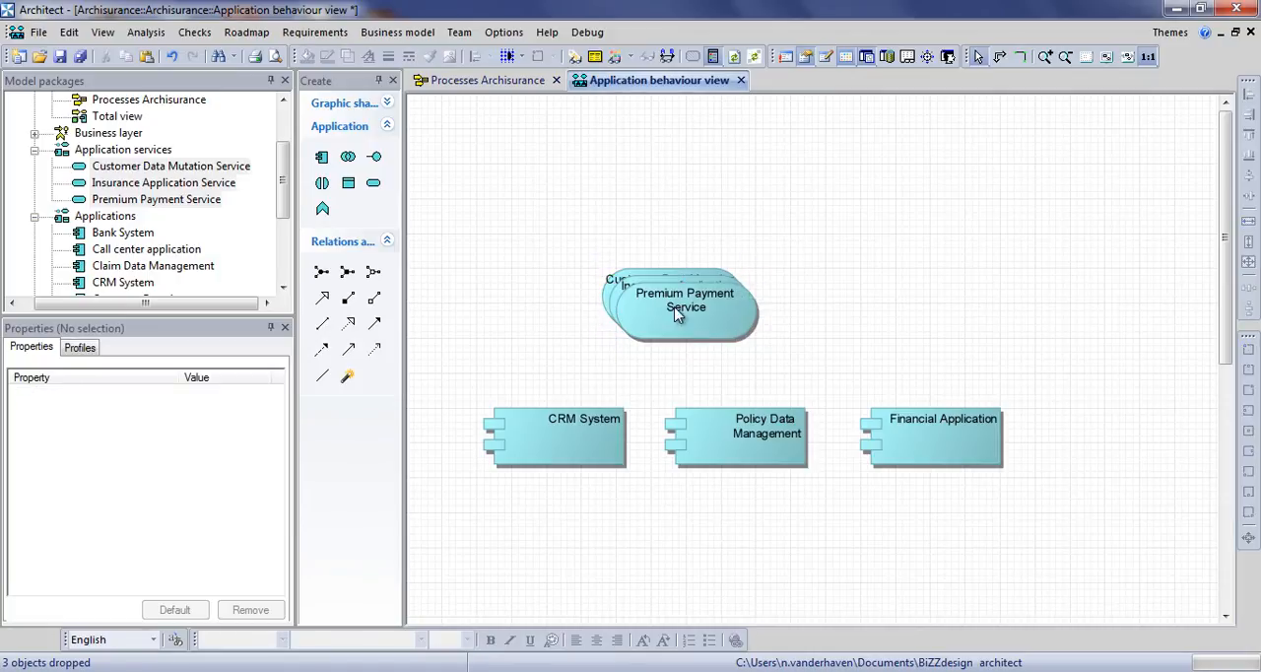
drag(680, 300, 931, 295)
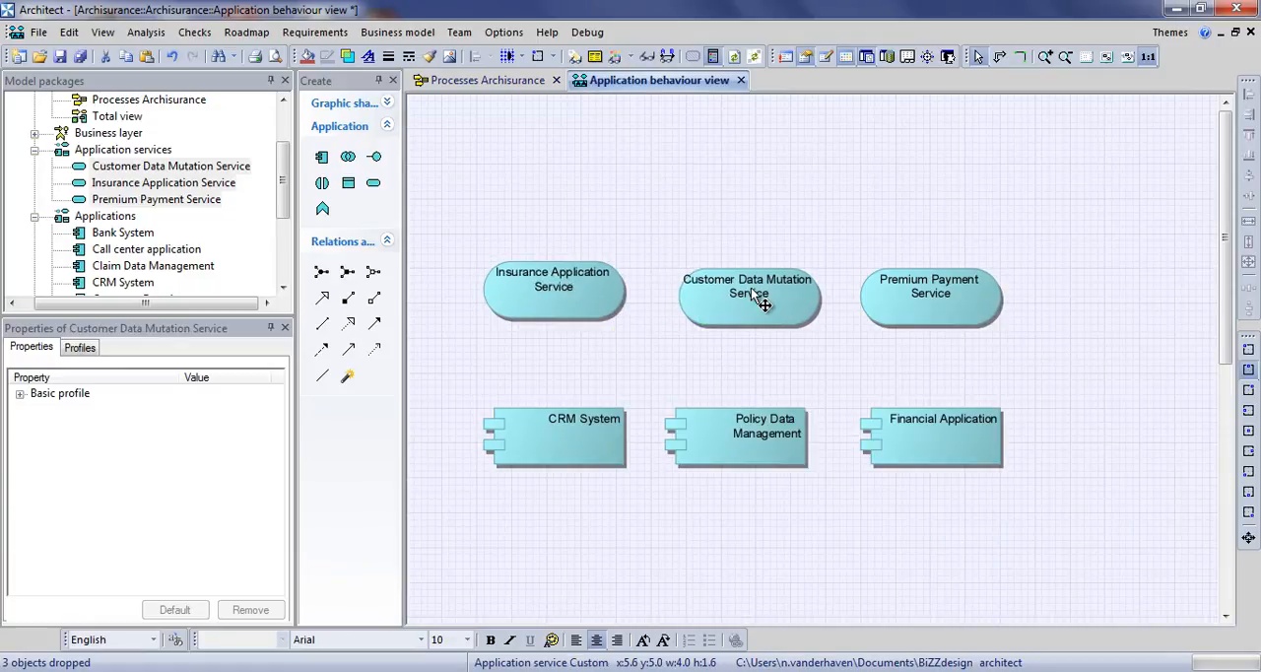
click(717, 209)
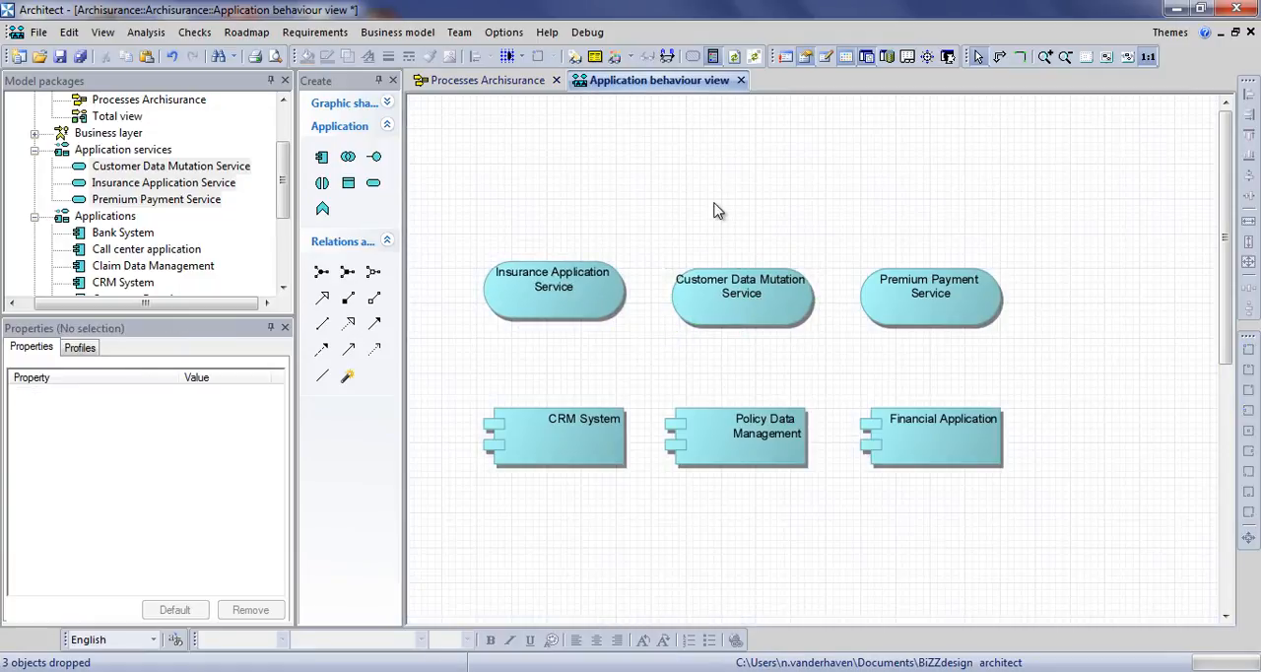
mouse_move(686, 298)
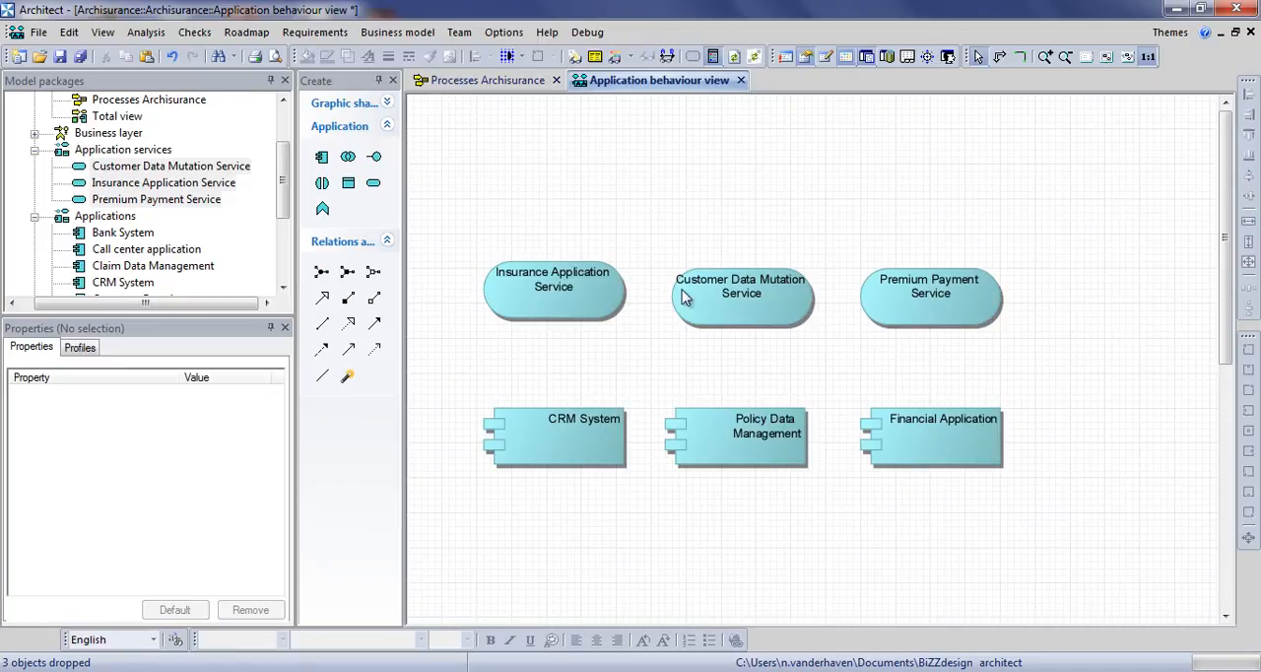
- Add realisation relations from each component to the application service above it
click(556, 438)
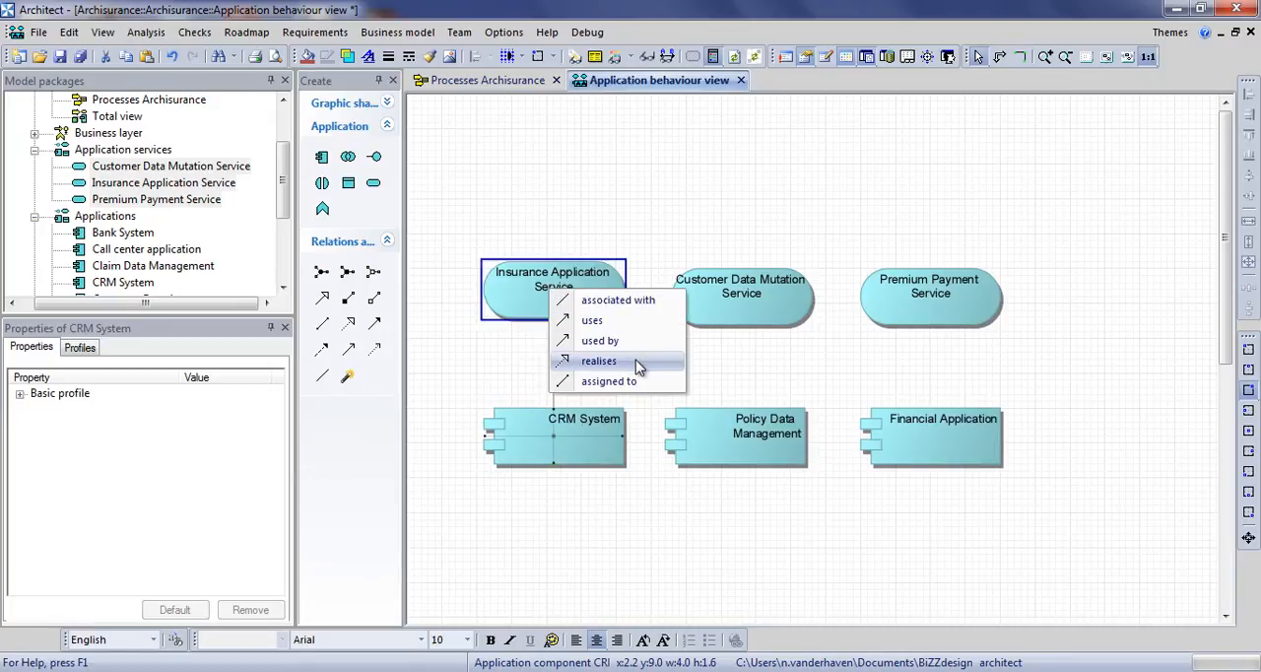
click(600, 360)
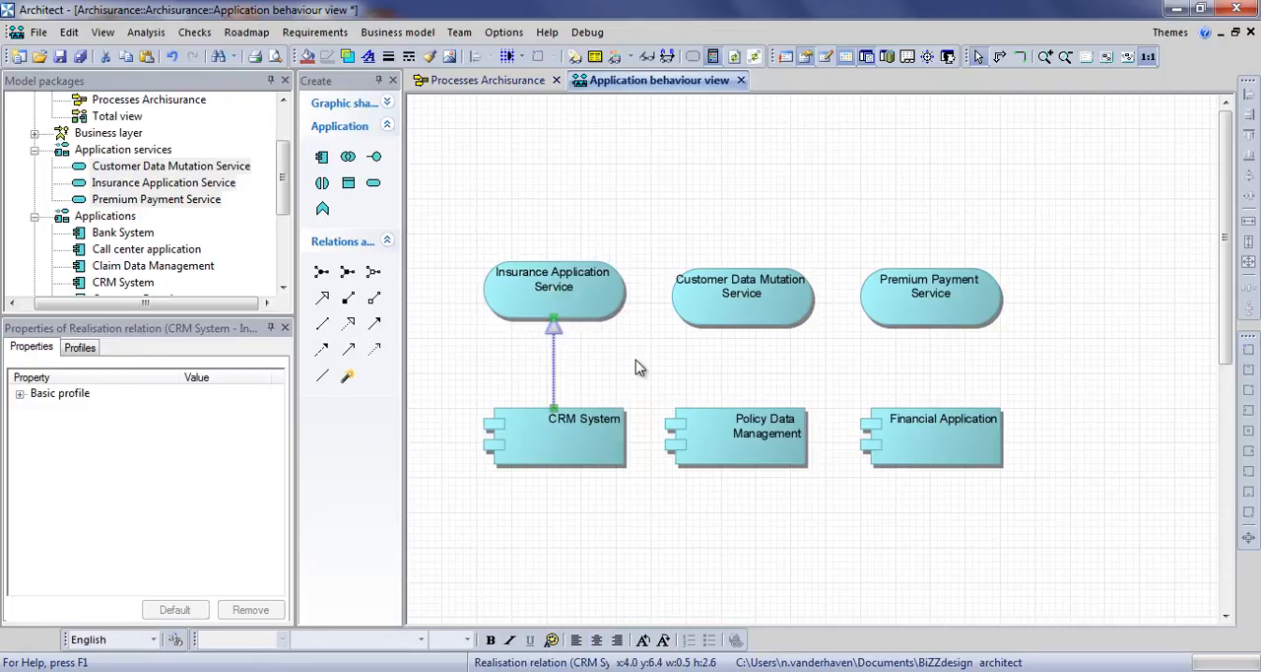
click(733, 438)
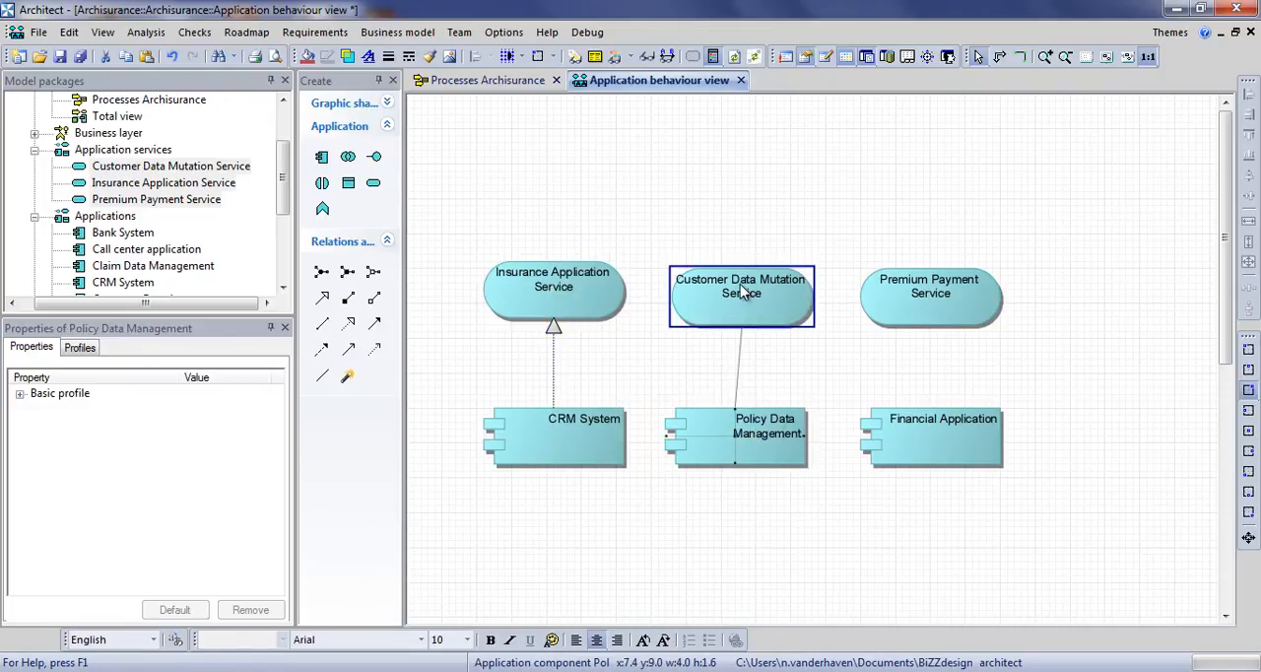
click(739, 368)
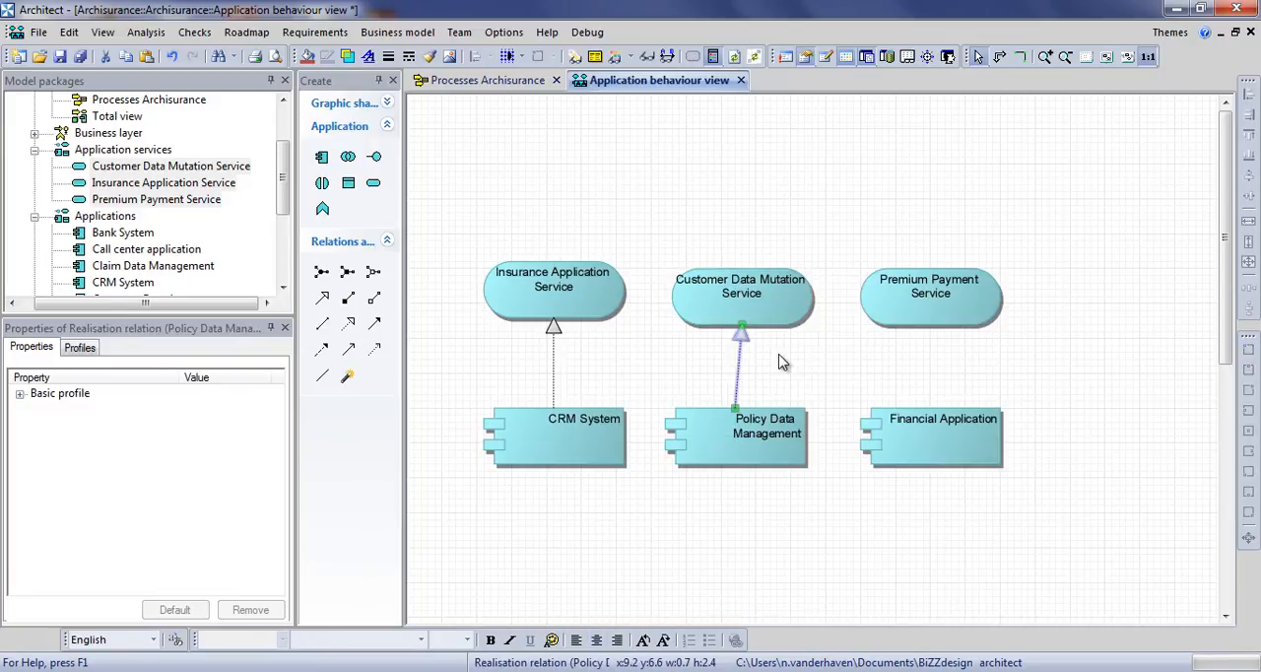
click(927, 295)
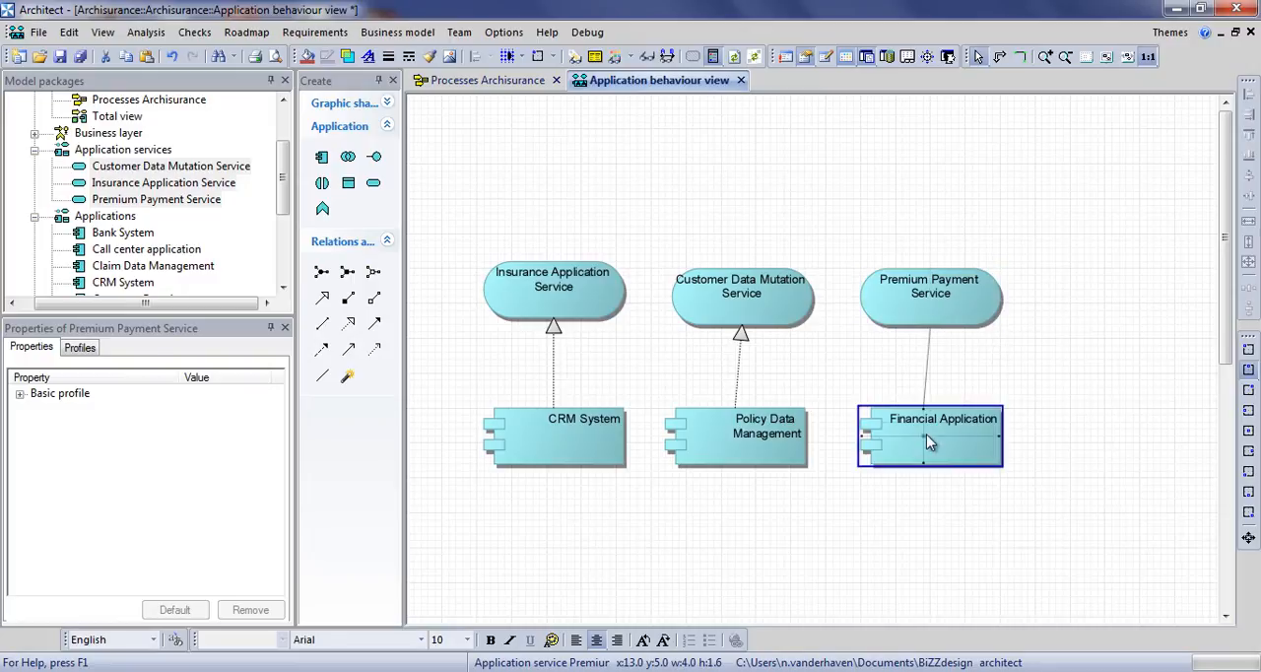
click(931, 443)
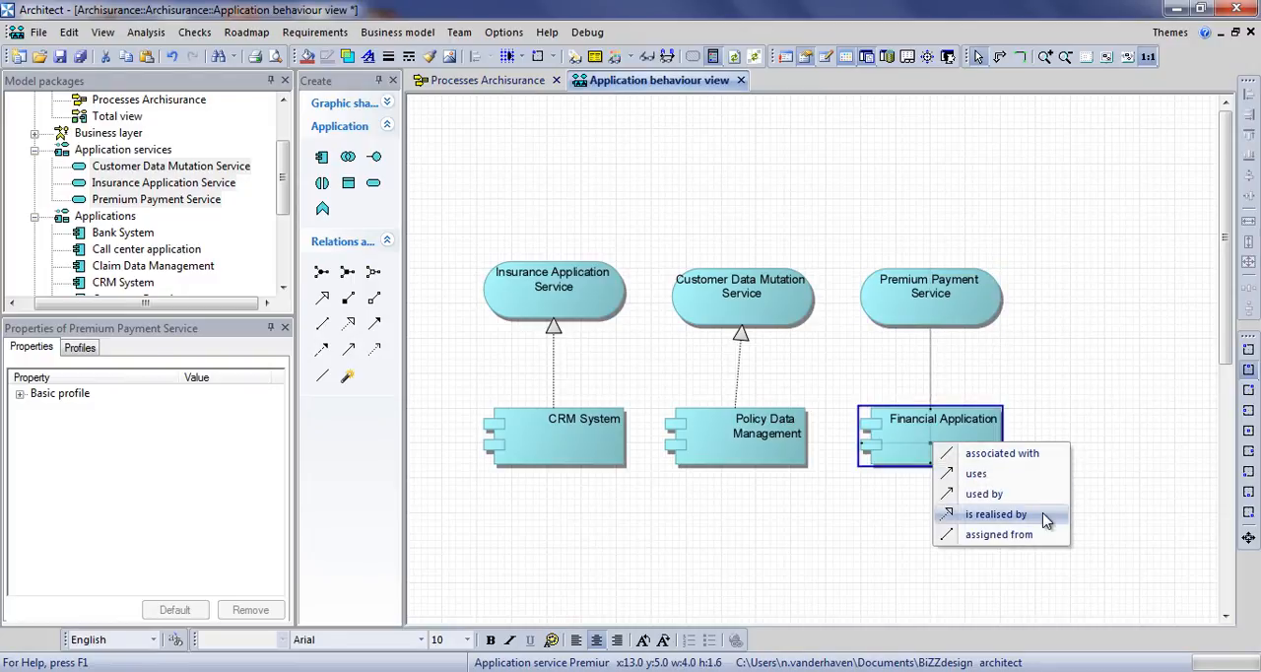
click(995, 513)
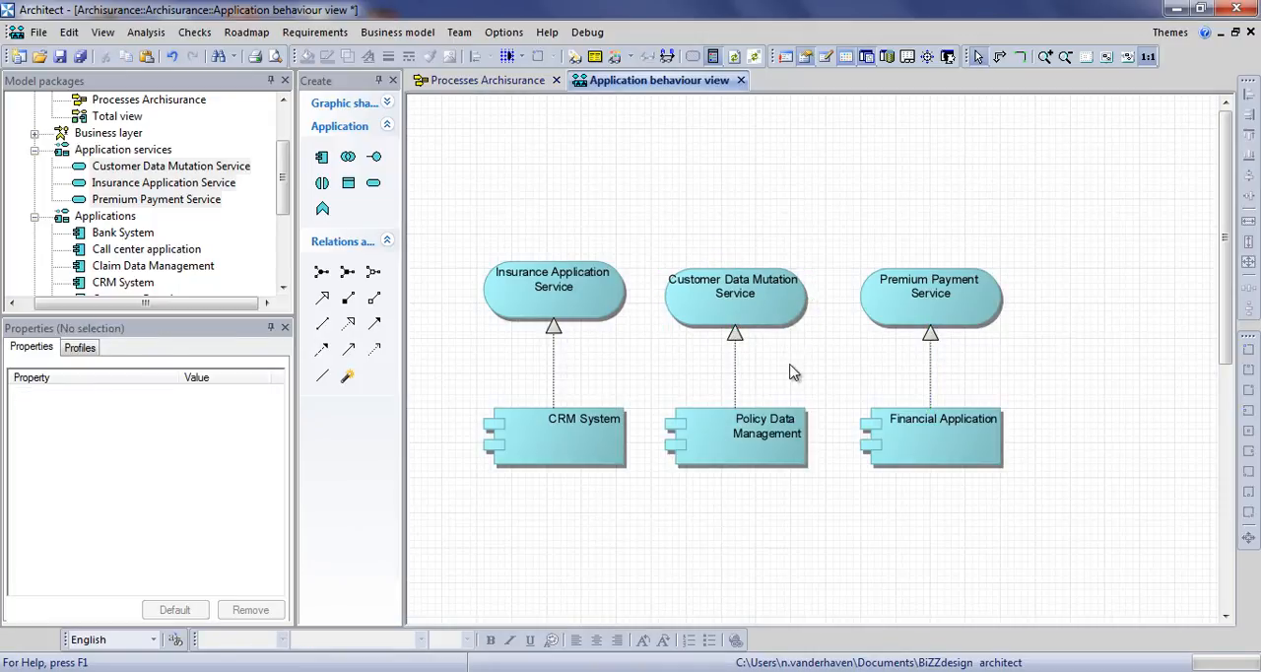
mouse_move(552, 445)
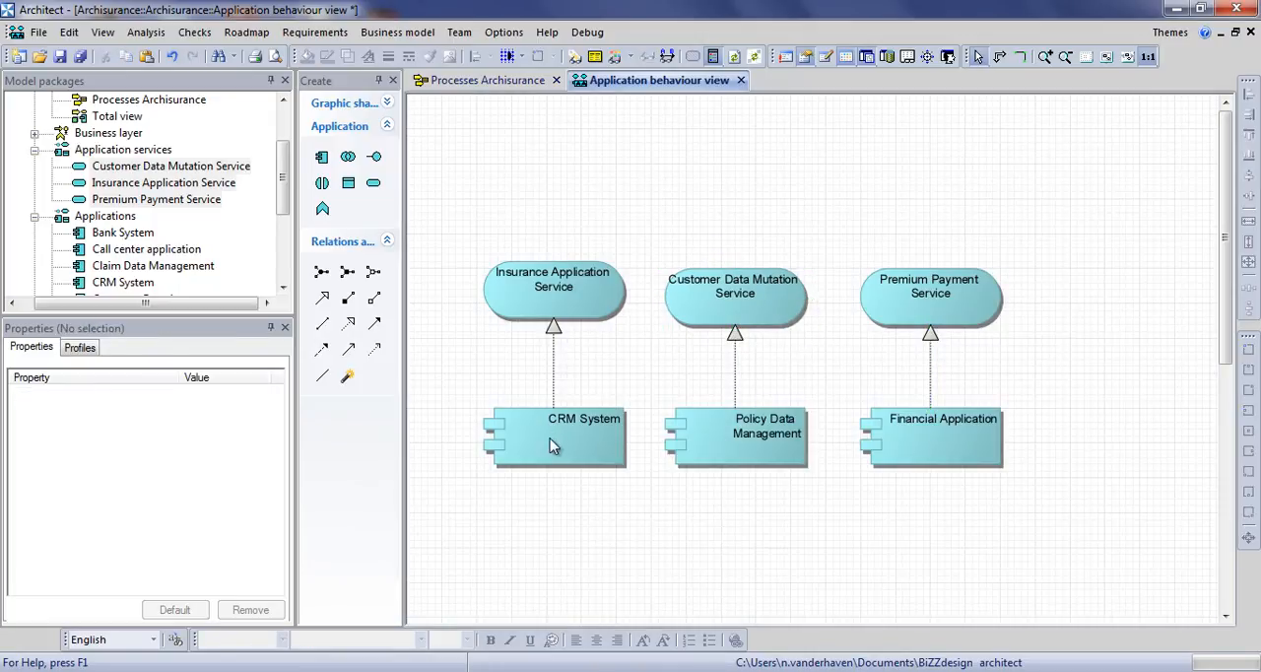
- Chain CRM System to Policy Data Management to Financial Application with 'sends output to' flows
click(554, 436)
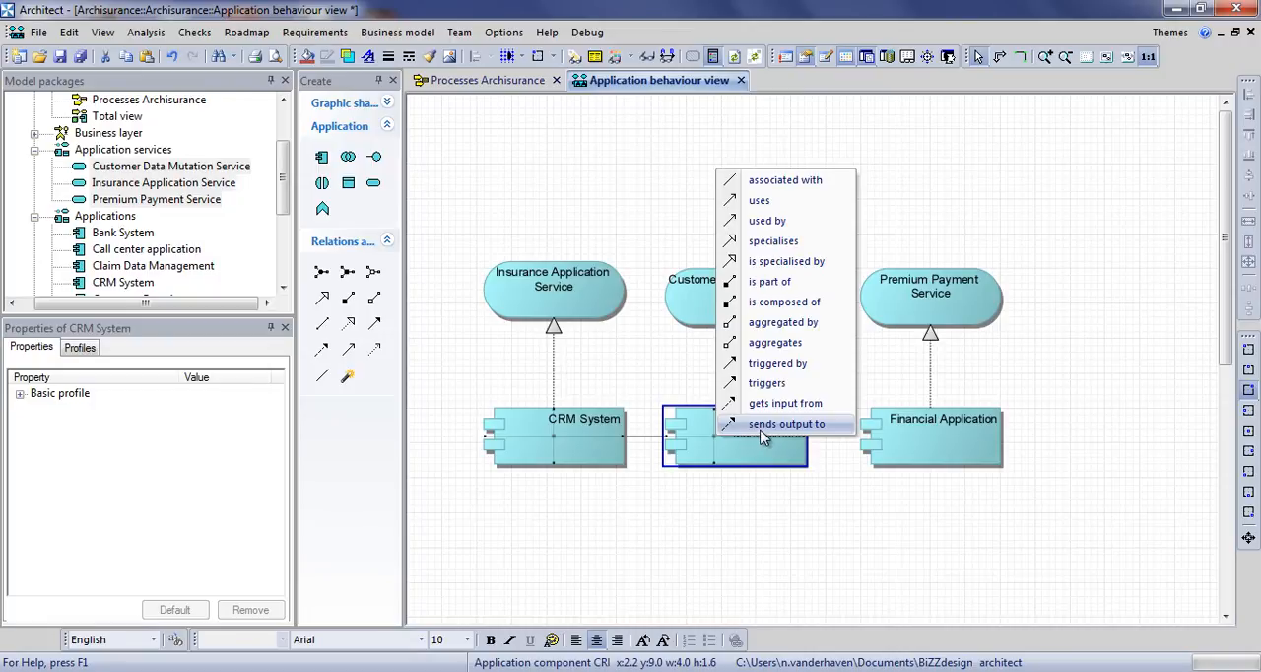
click(784, 422)
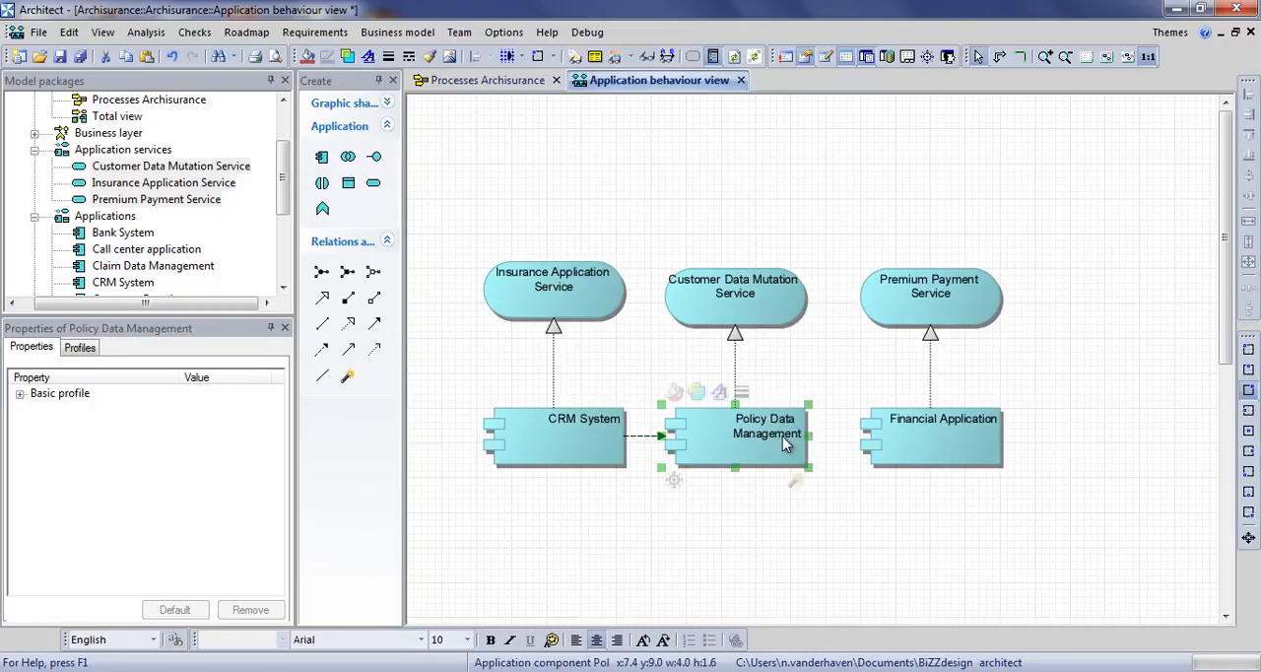
click(930, 435)
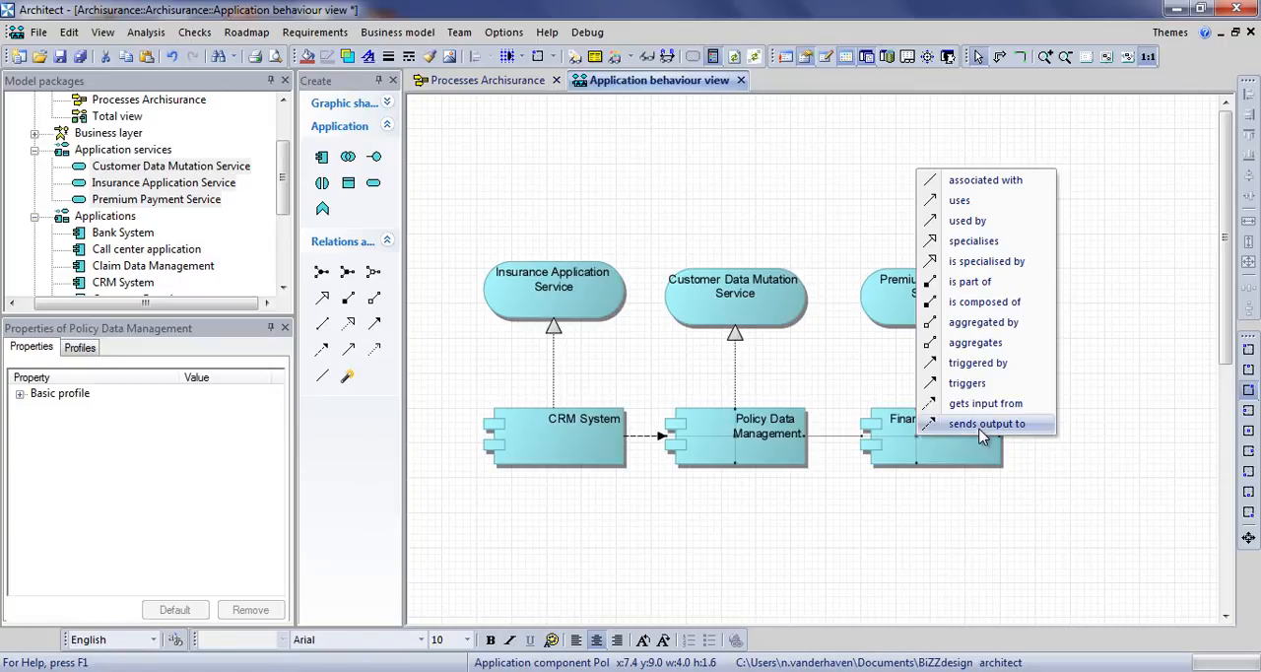
click(985, 421)
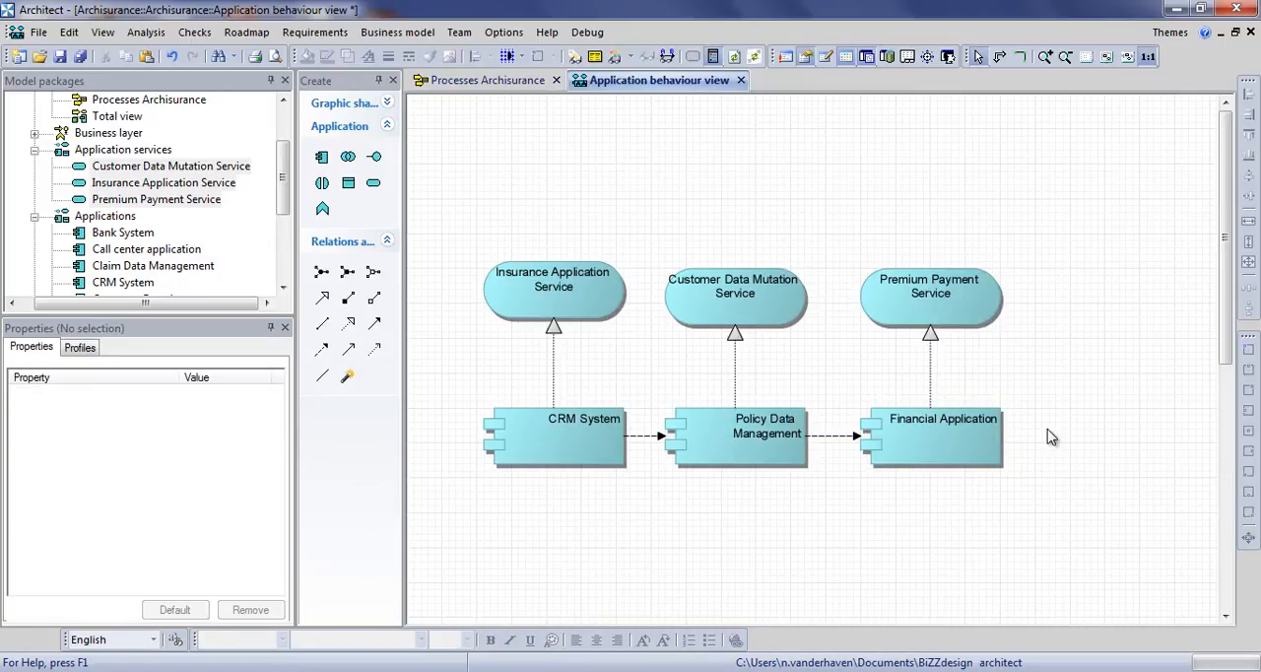
mouse_move(649, 276)
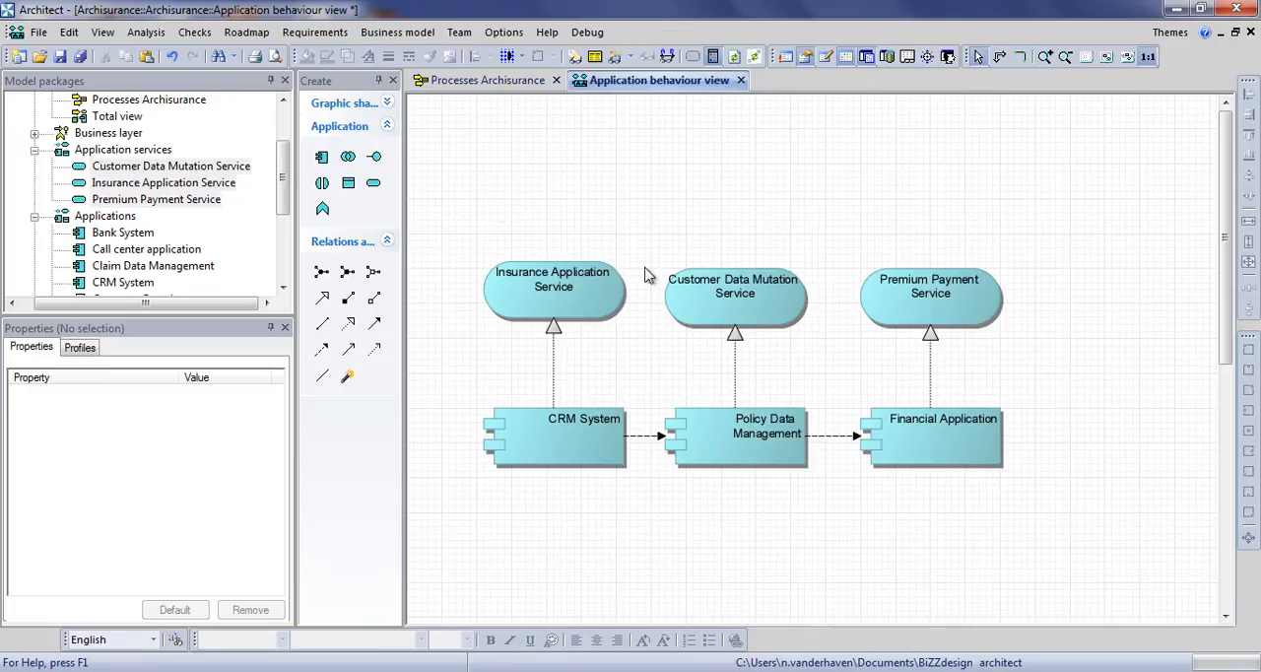
- Configure a cross relation table from Application service to Business process via Used by relation
click(69, 31)
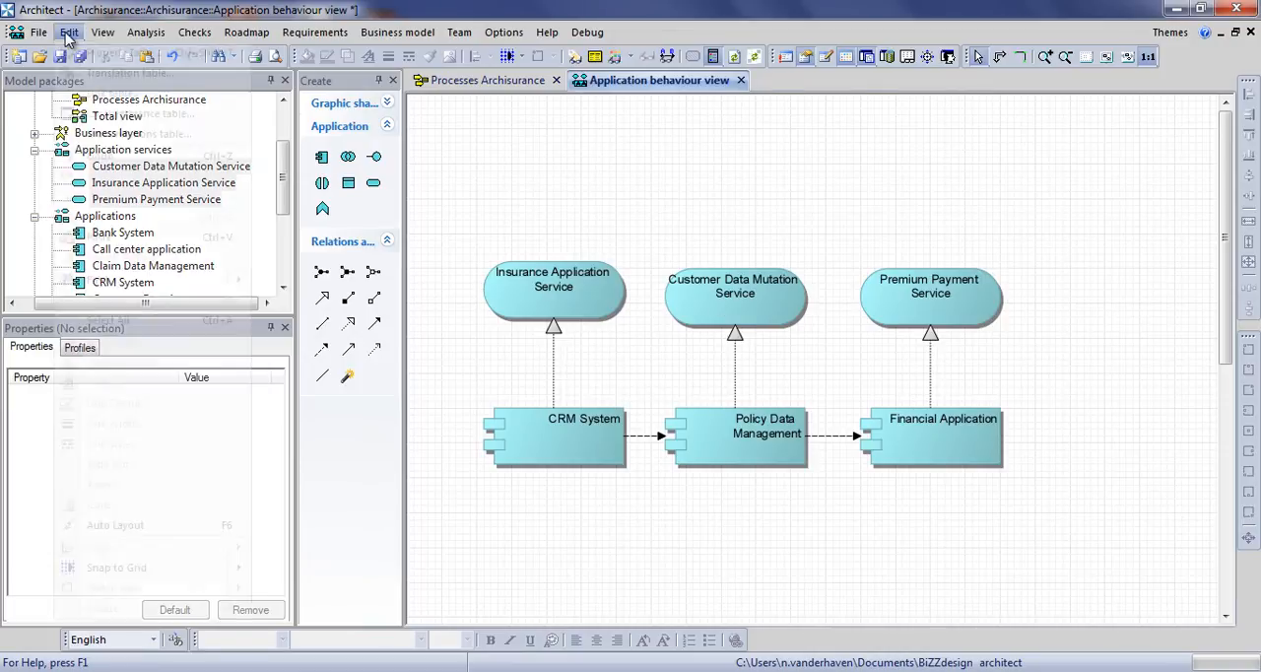
click(69, 31)
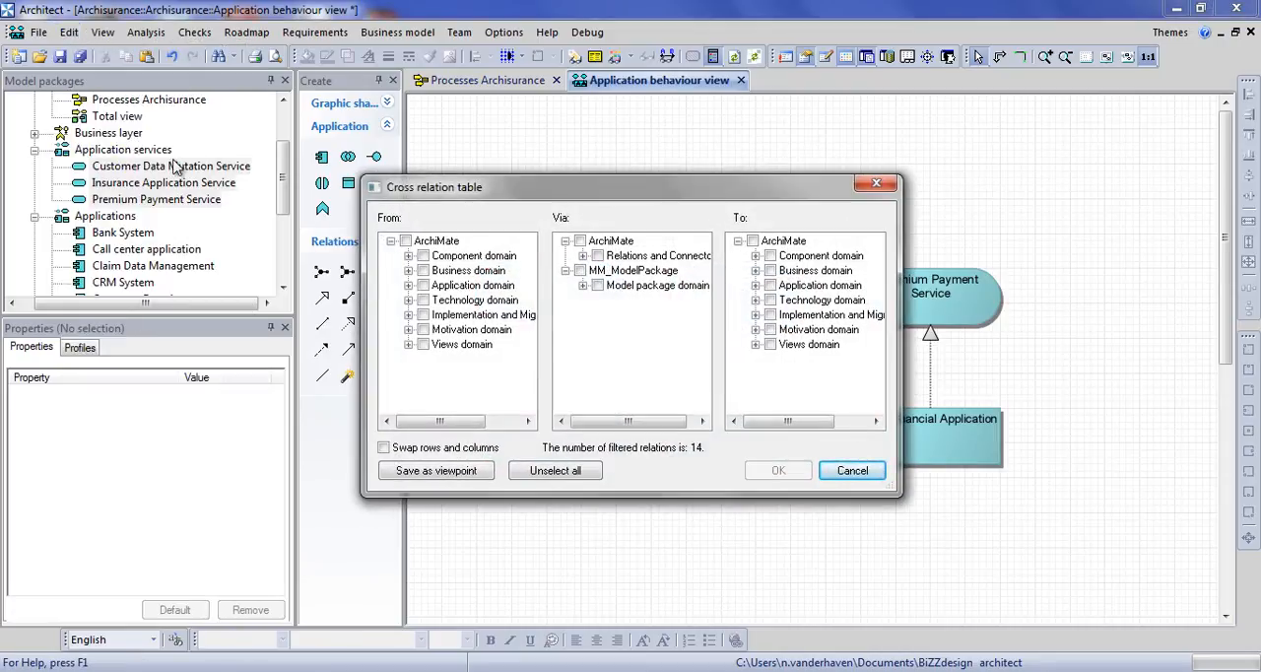
click(410, 284)
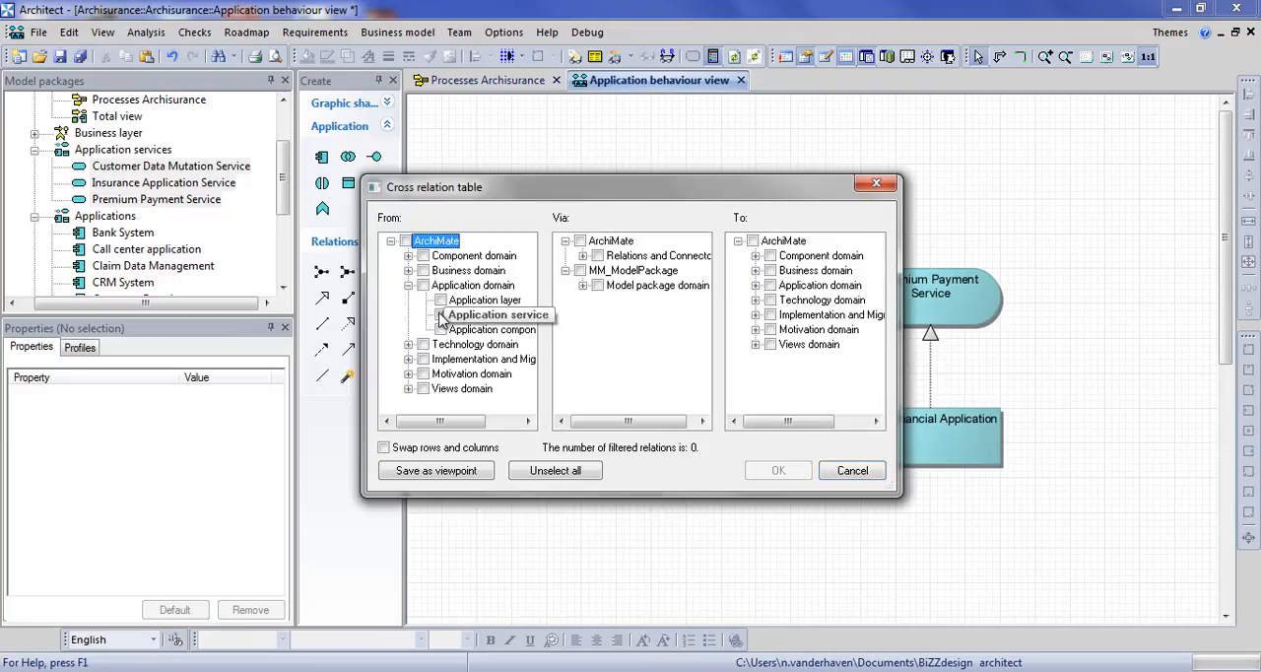
click(442, 315)
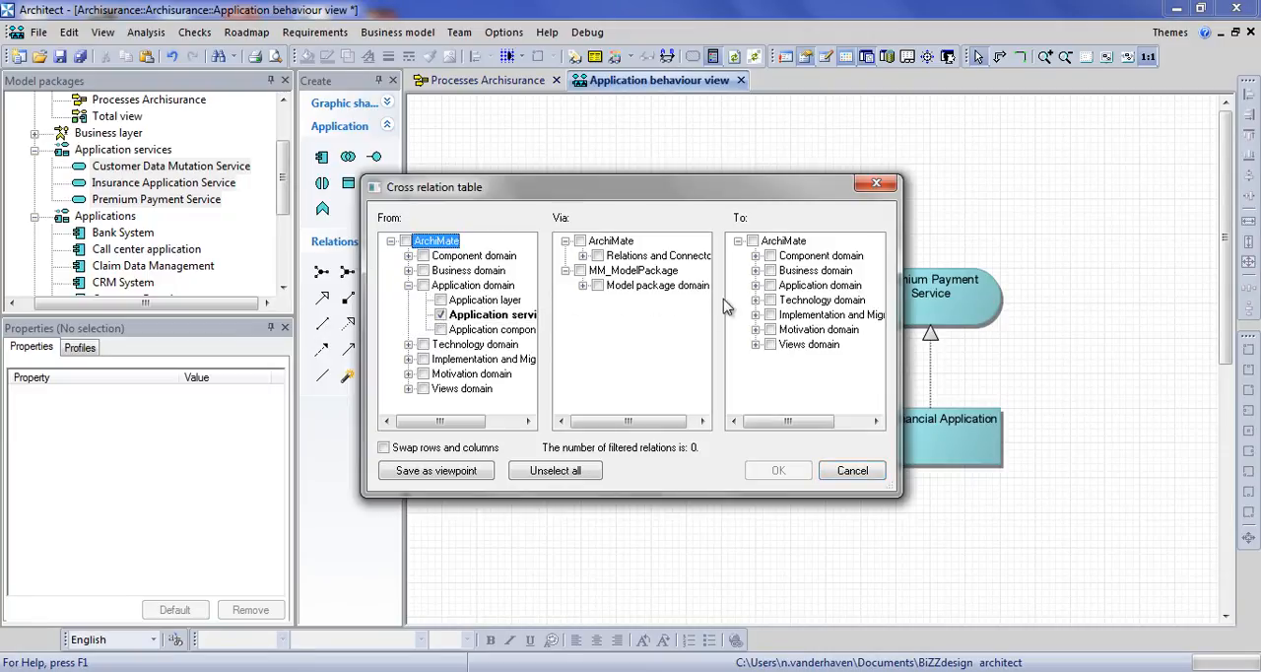
click(755, 270)
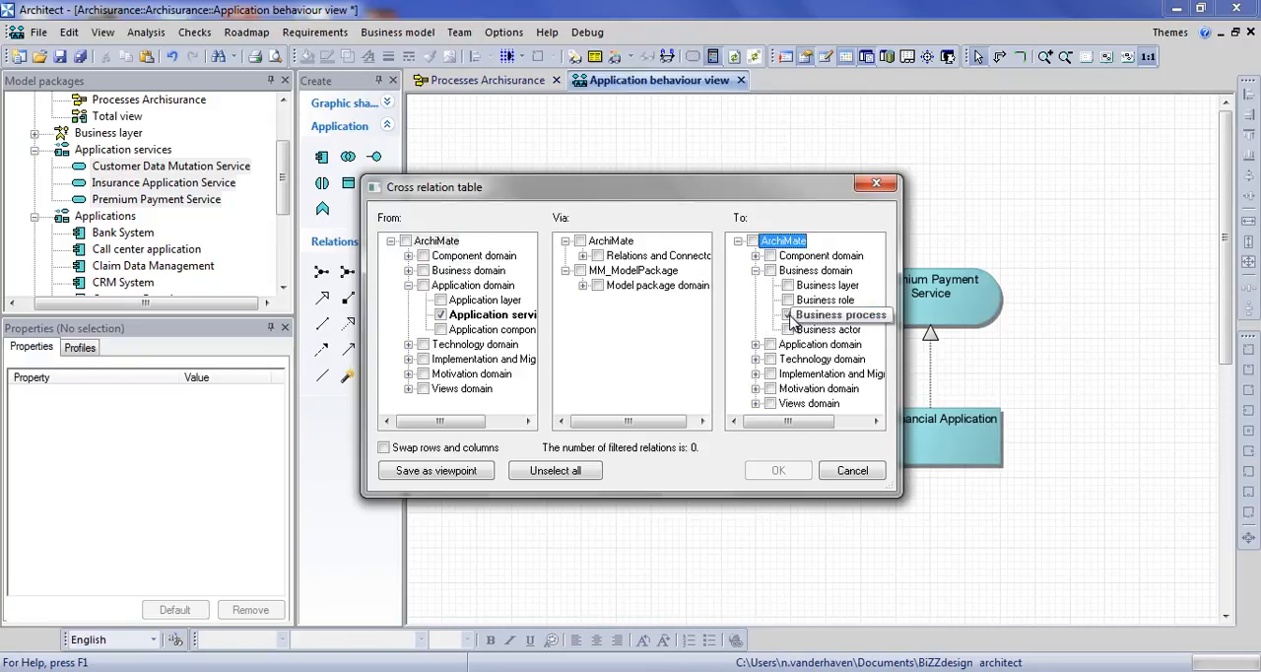
click(583, 257)
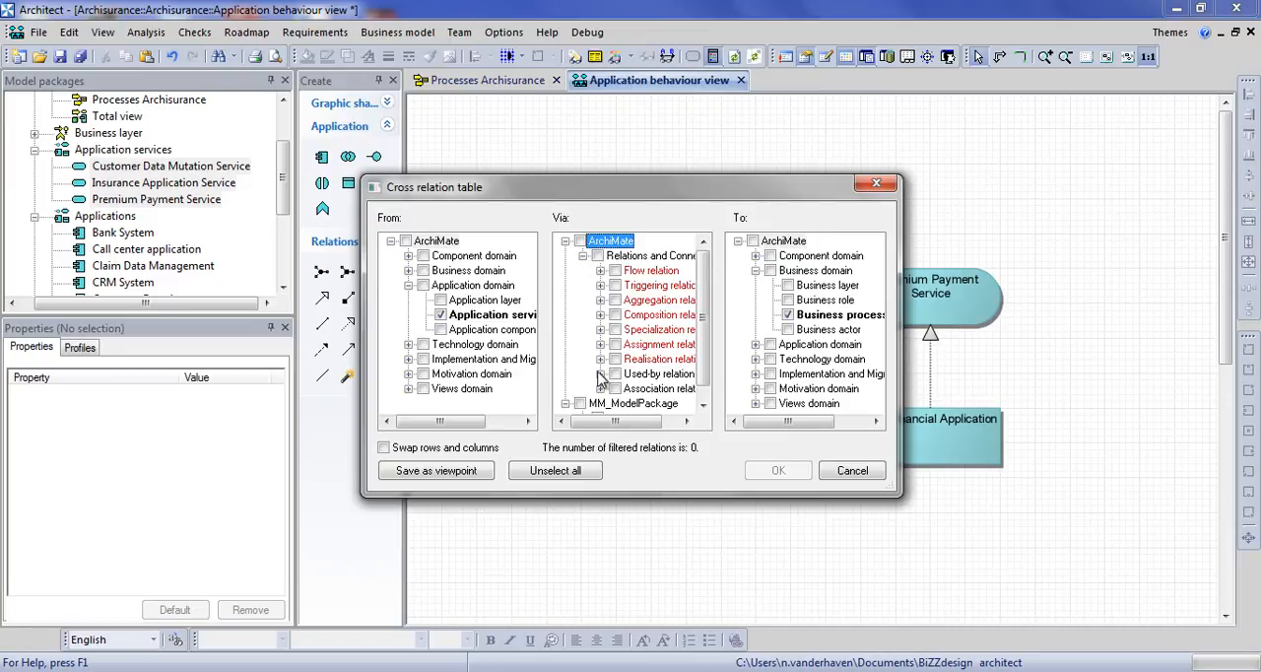
mouse_move(619, 384)
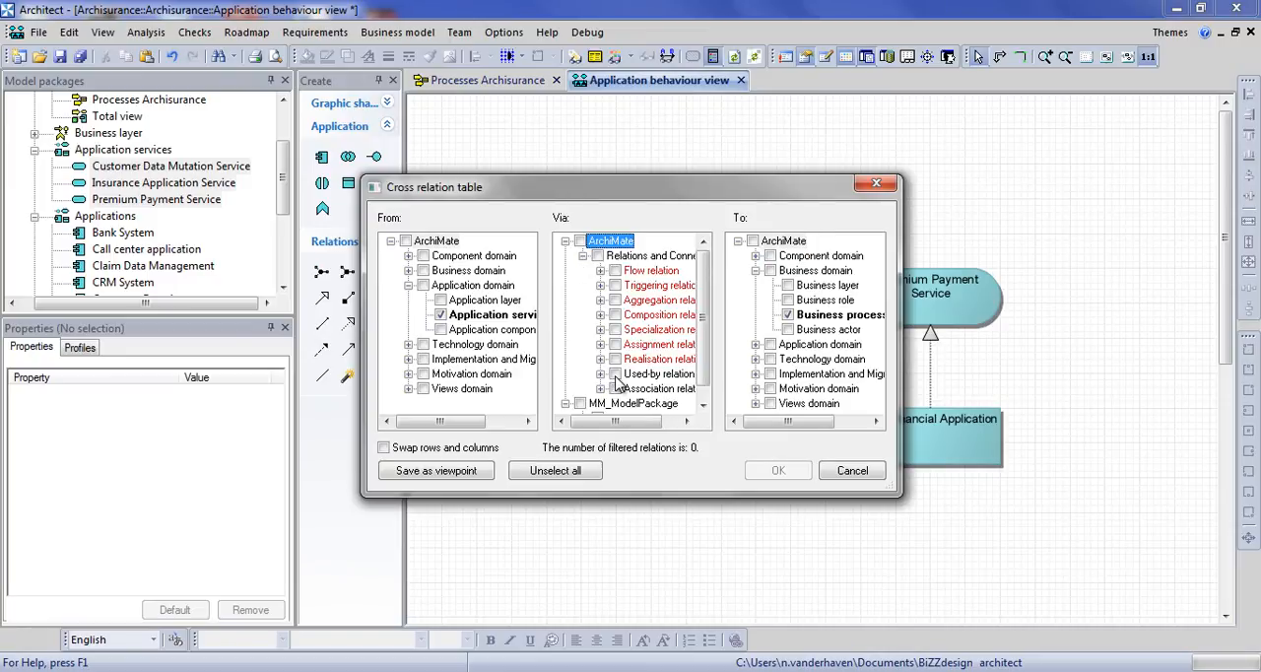
click(614, 372)
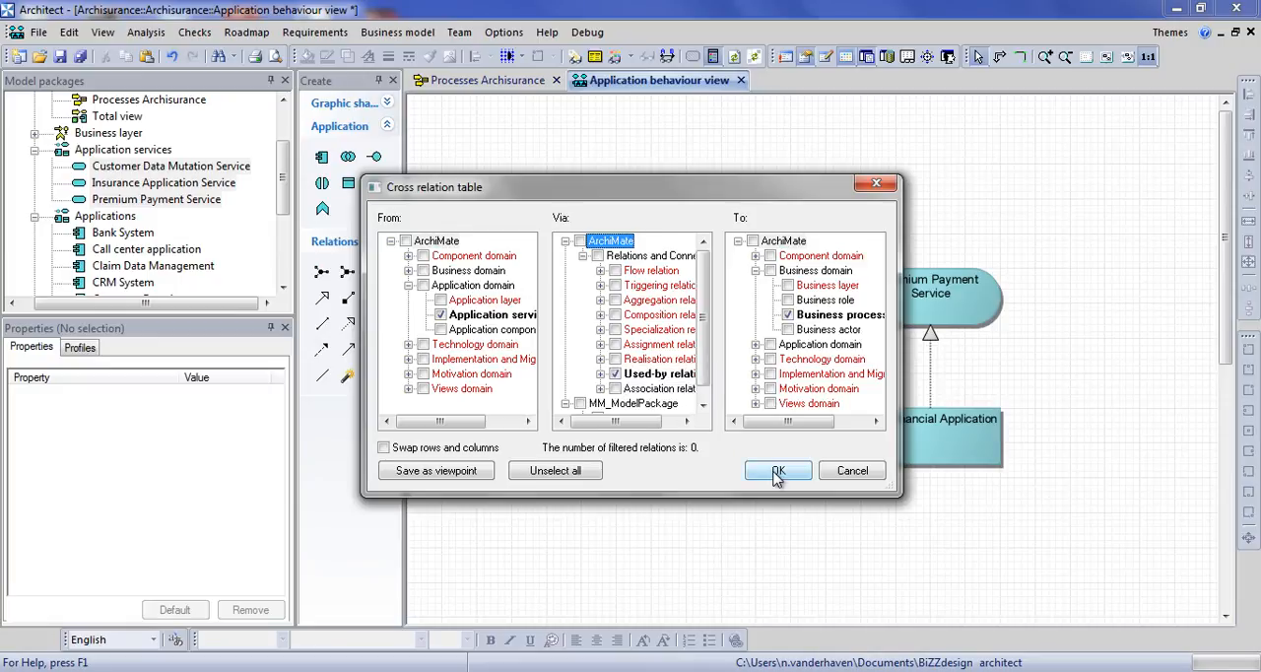
- Mark Customer Data Mutation and Insurance Application services used by Register, Premium Payment Service by Pay, and close the table
click(777, 471)
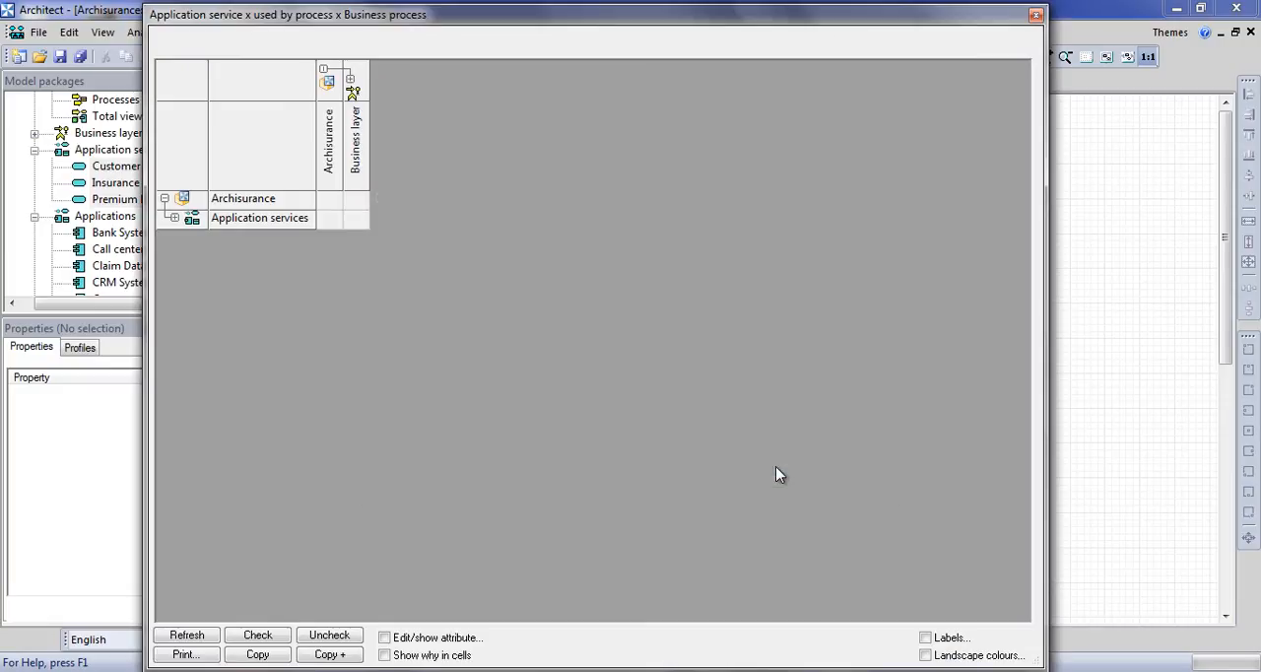
mouse_move(365, 85)
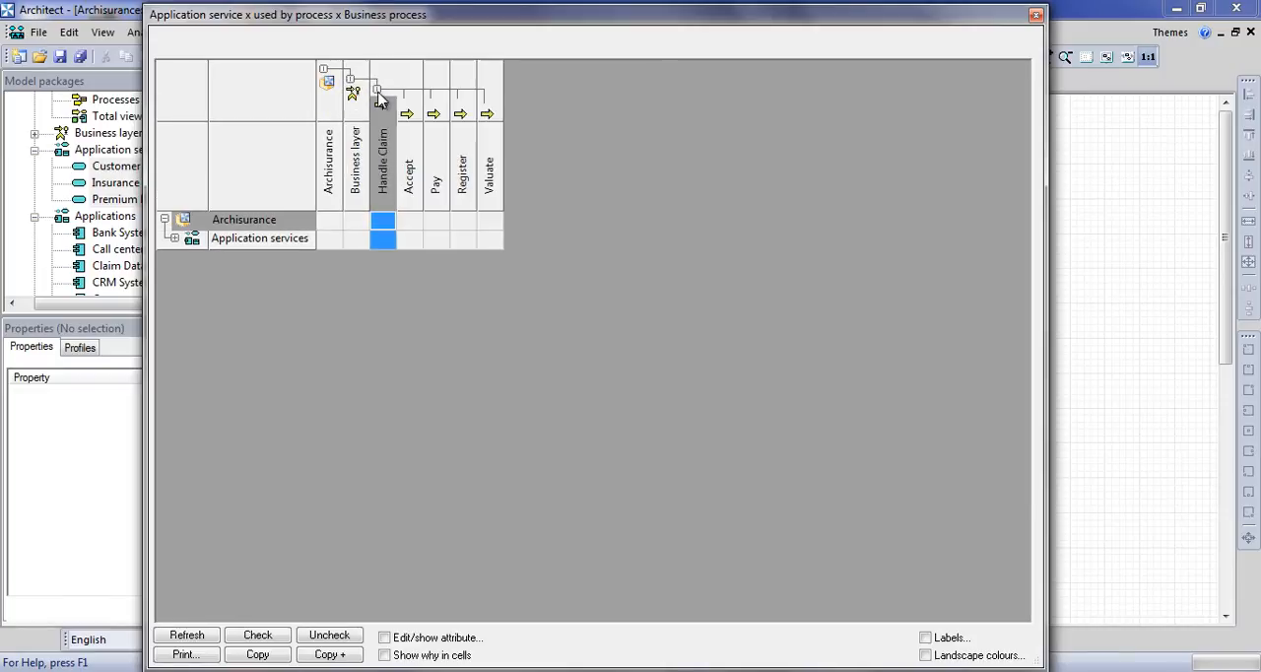
click(173, 238)
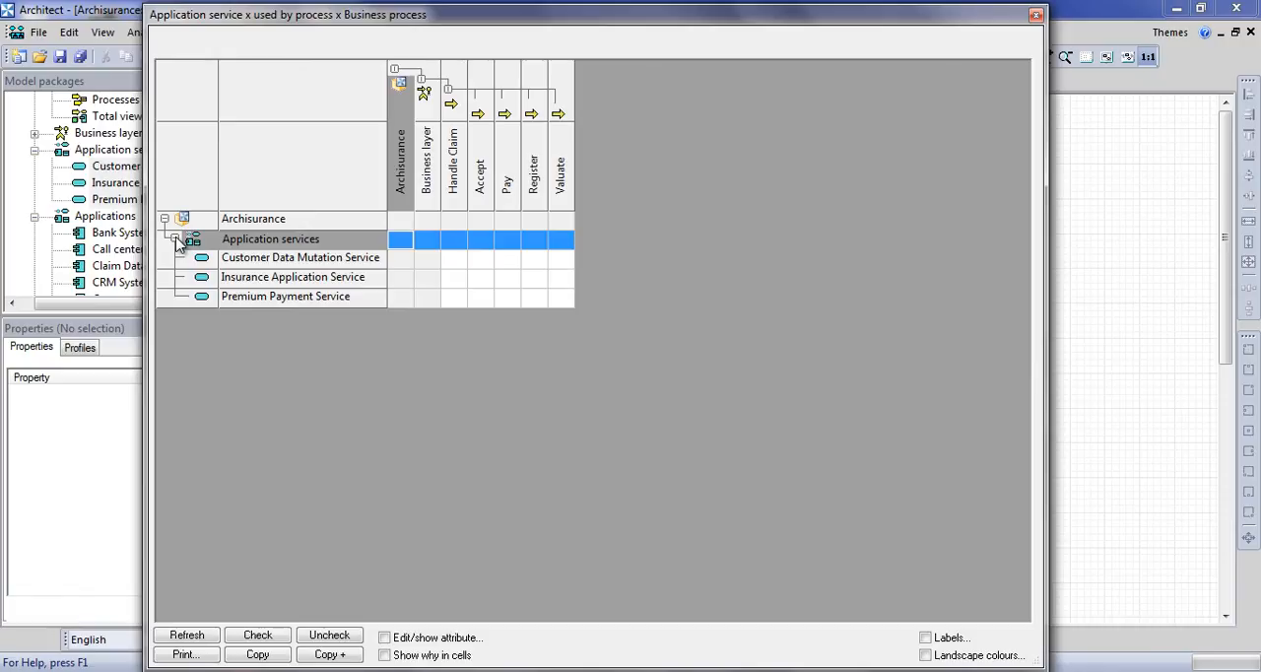
mouse_move(245, 250)
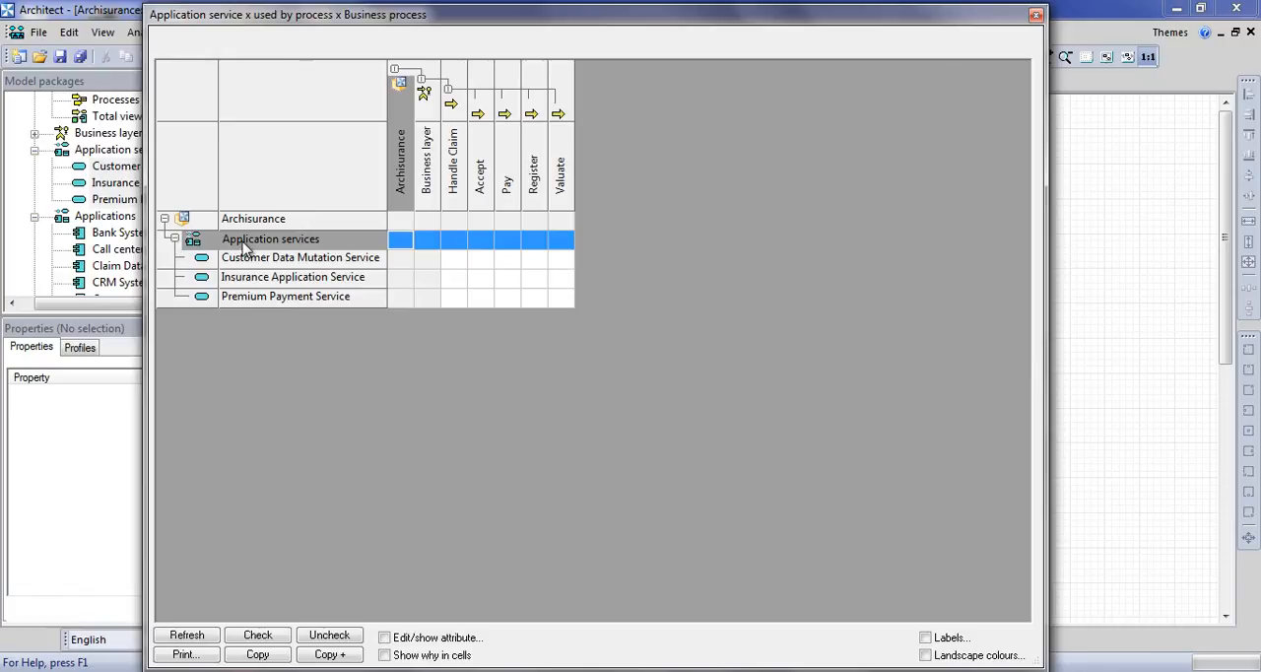
click(533, 258)
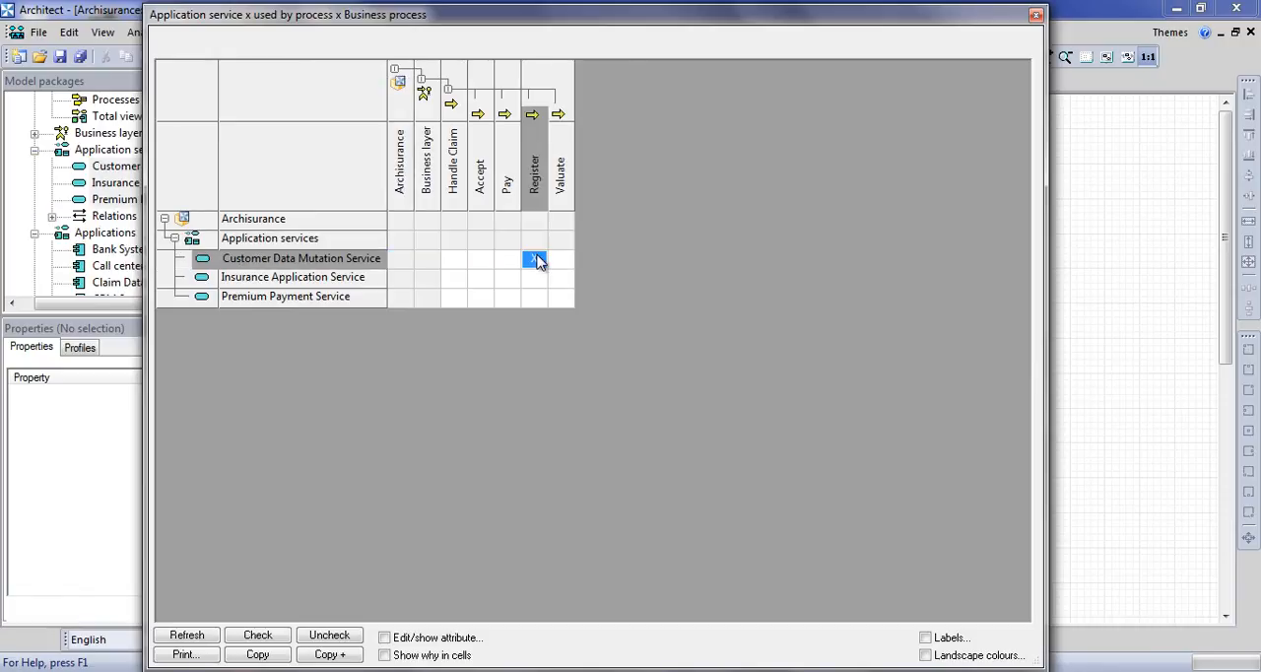
click(535, 276)
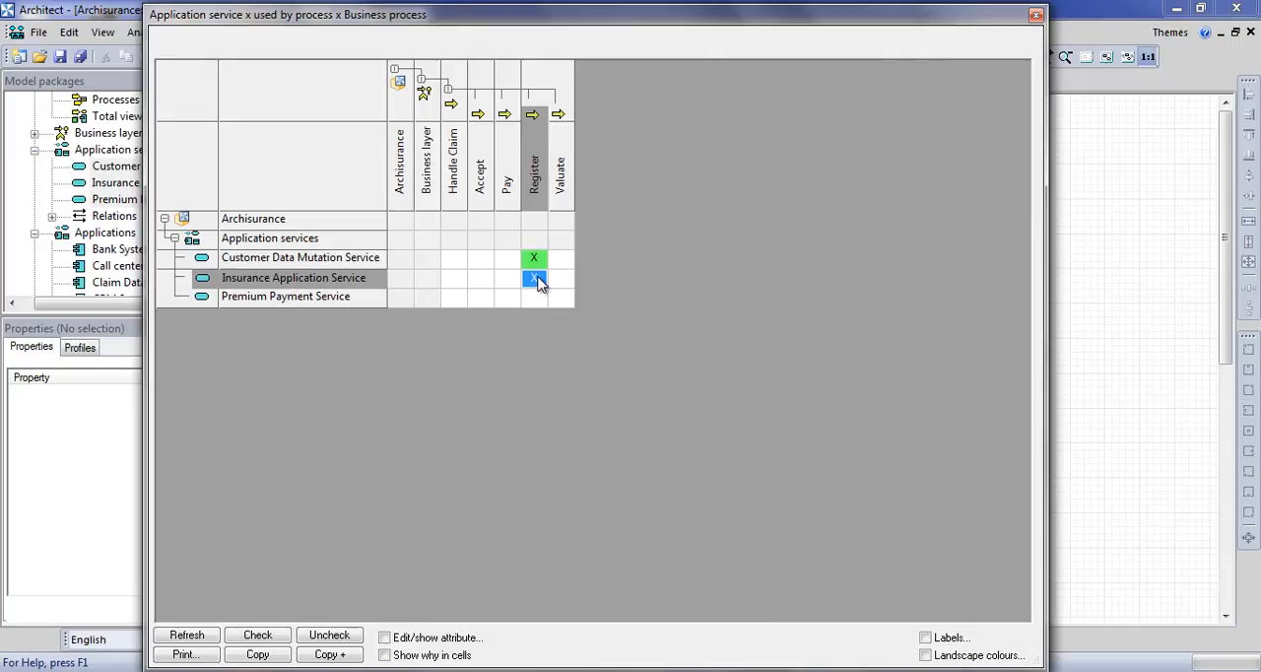
click(507, 296)
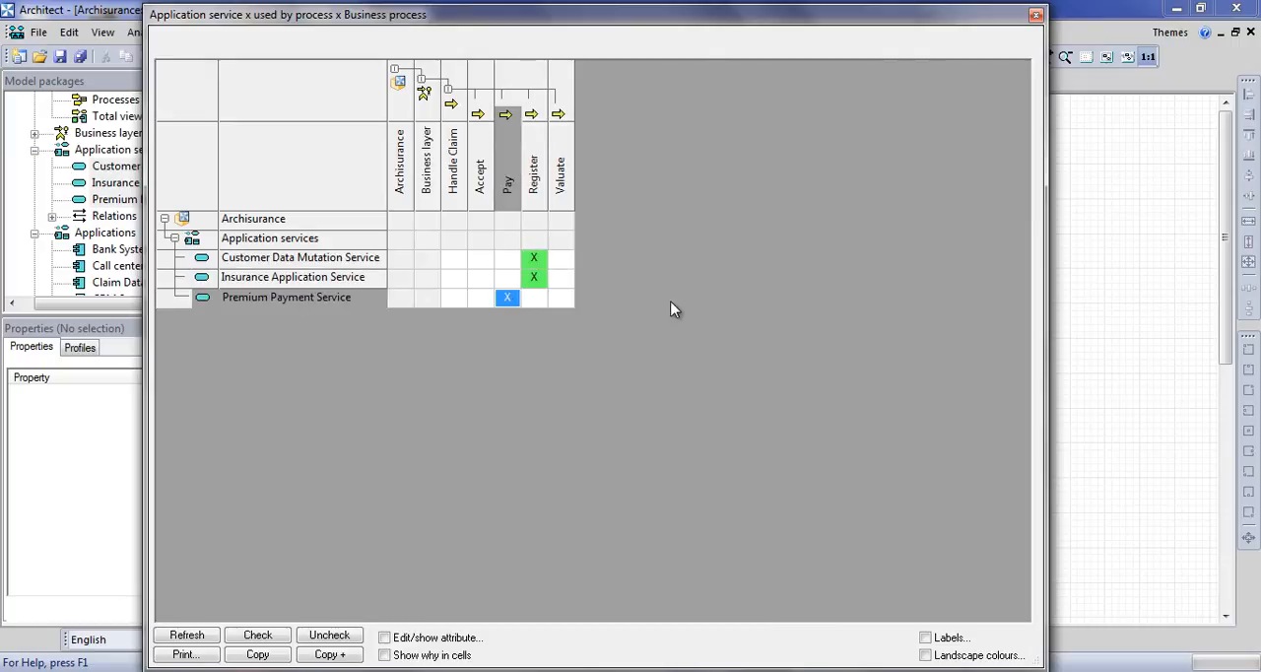
mouse_move(860, 209)
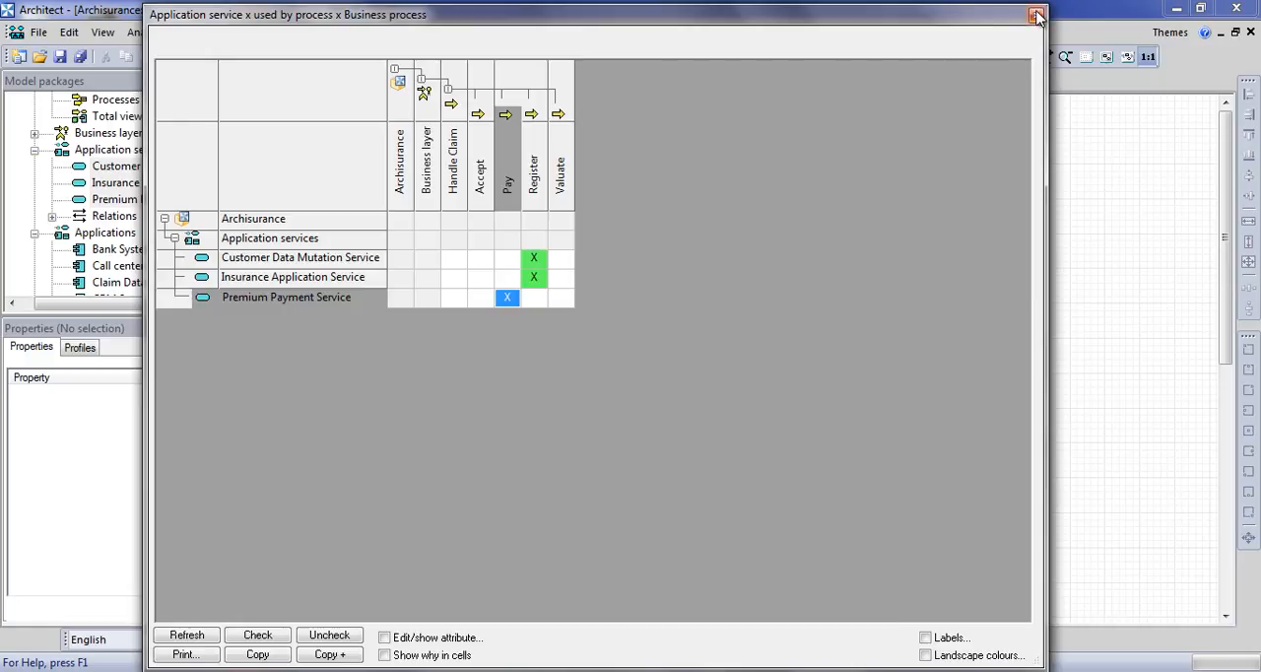
click(1036, 16)
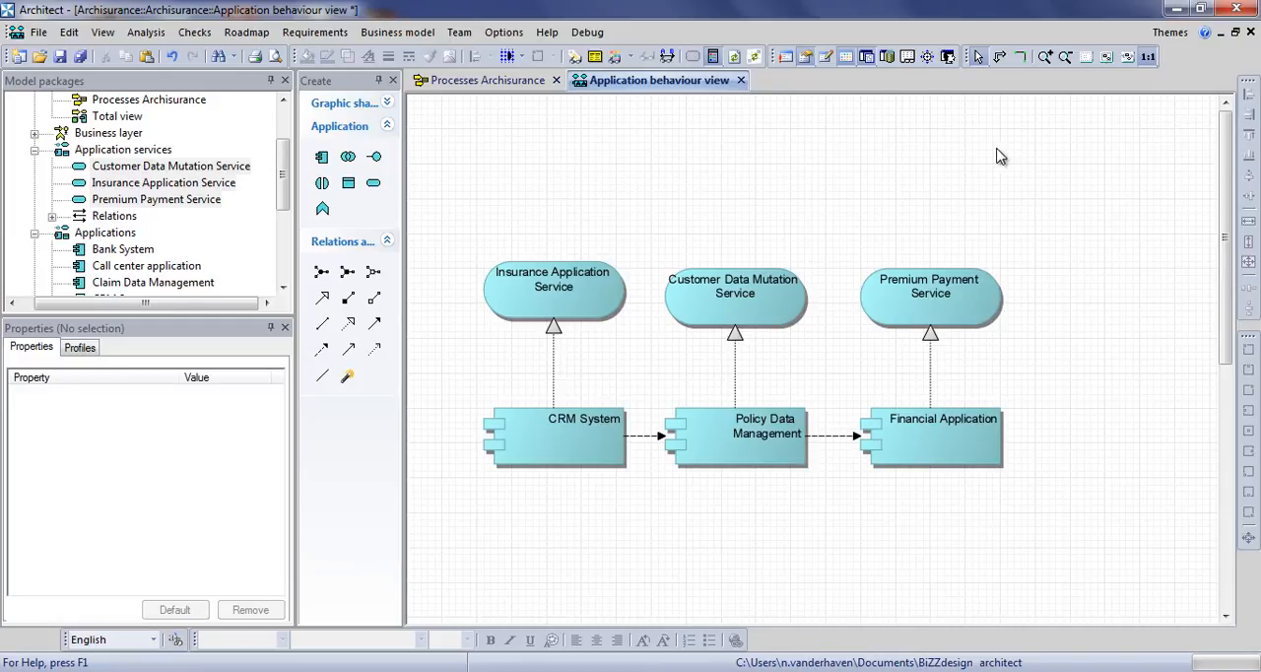
- In Processes Archisurance, navigate Register's uses to Insurance Application Service realized by CRM System
click(483, 79)
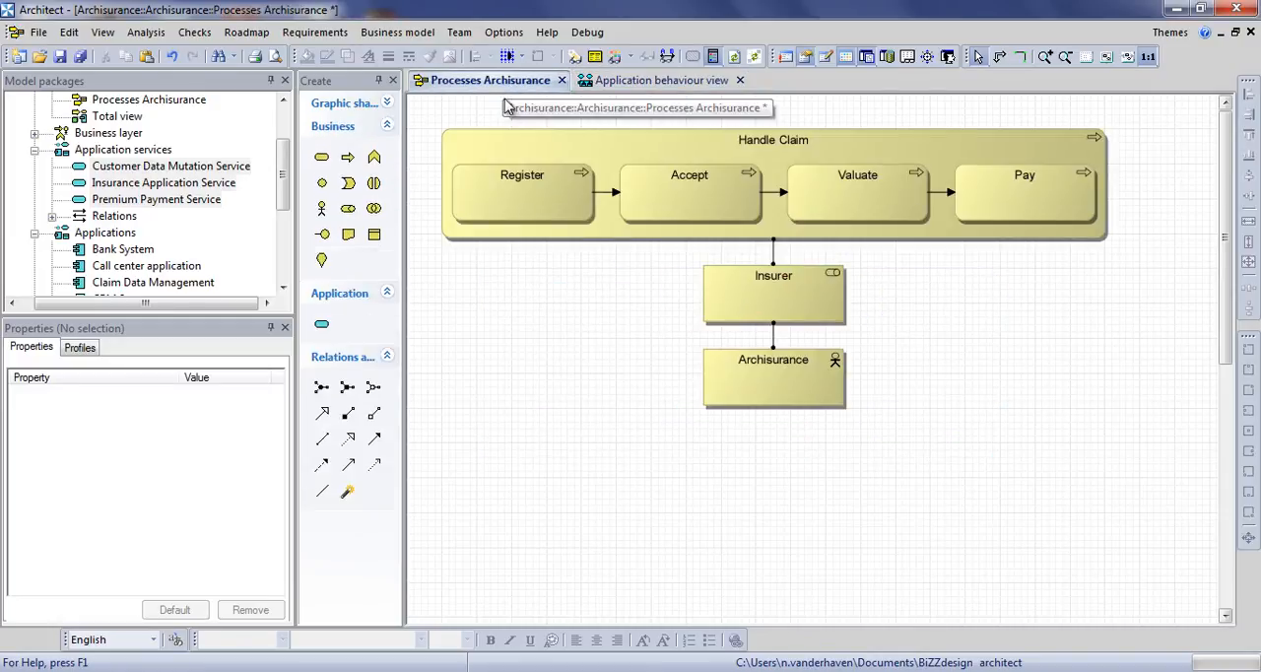
mouse_move(513, 264)
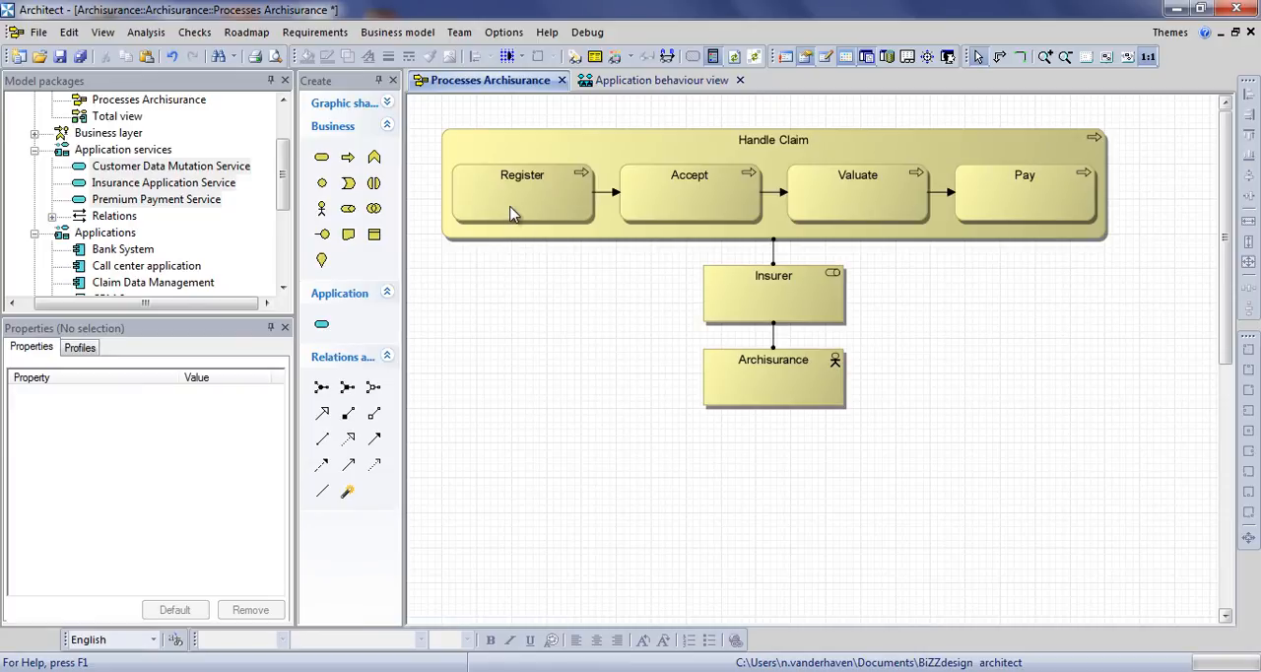
right_click(520, 193)
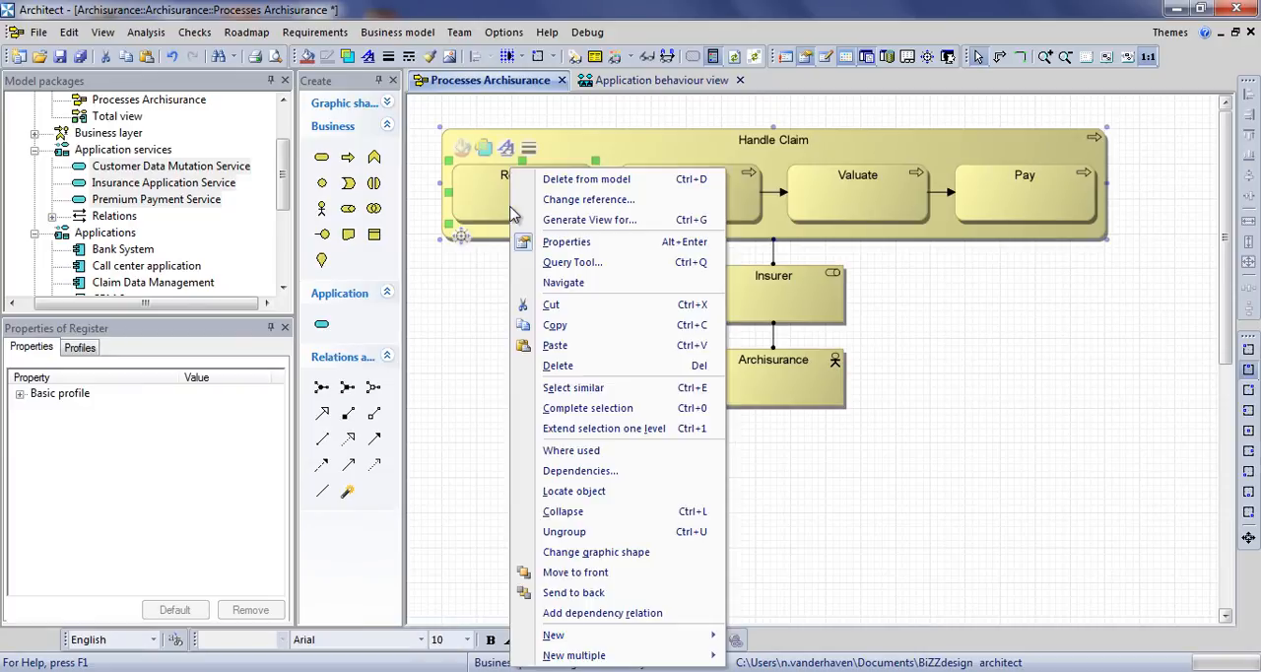
mouse_move(564, 284)
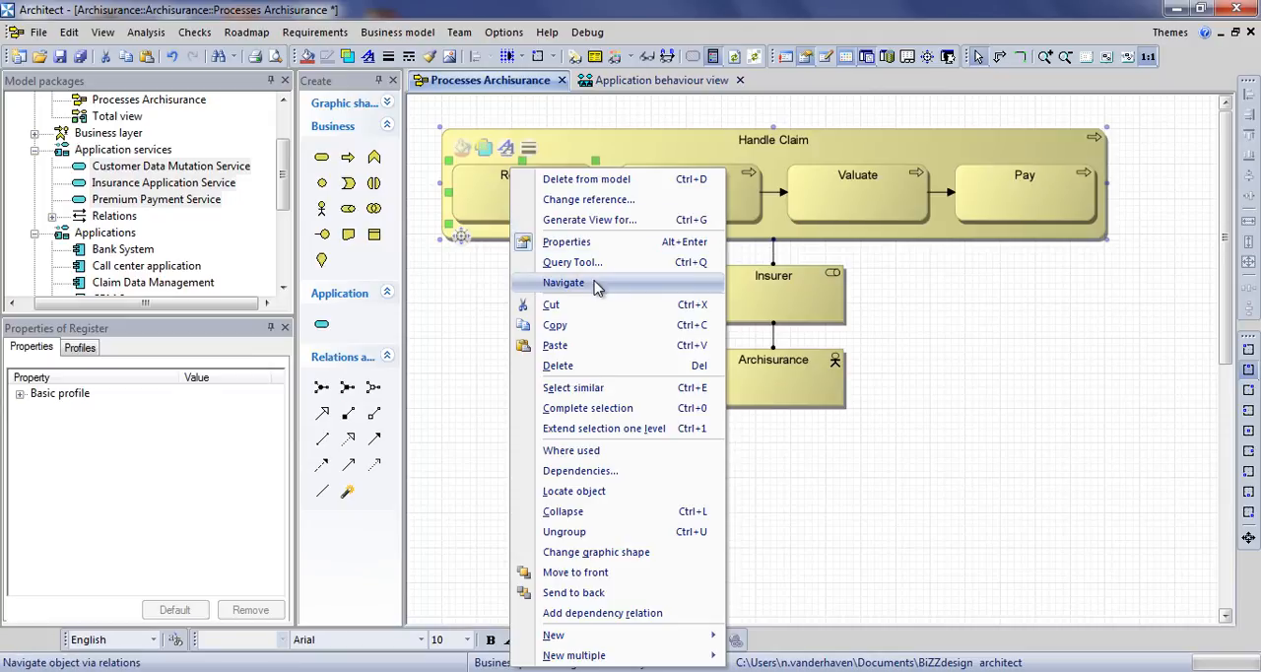
click(564, 283)
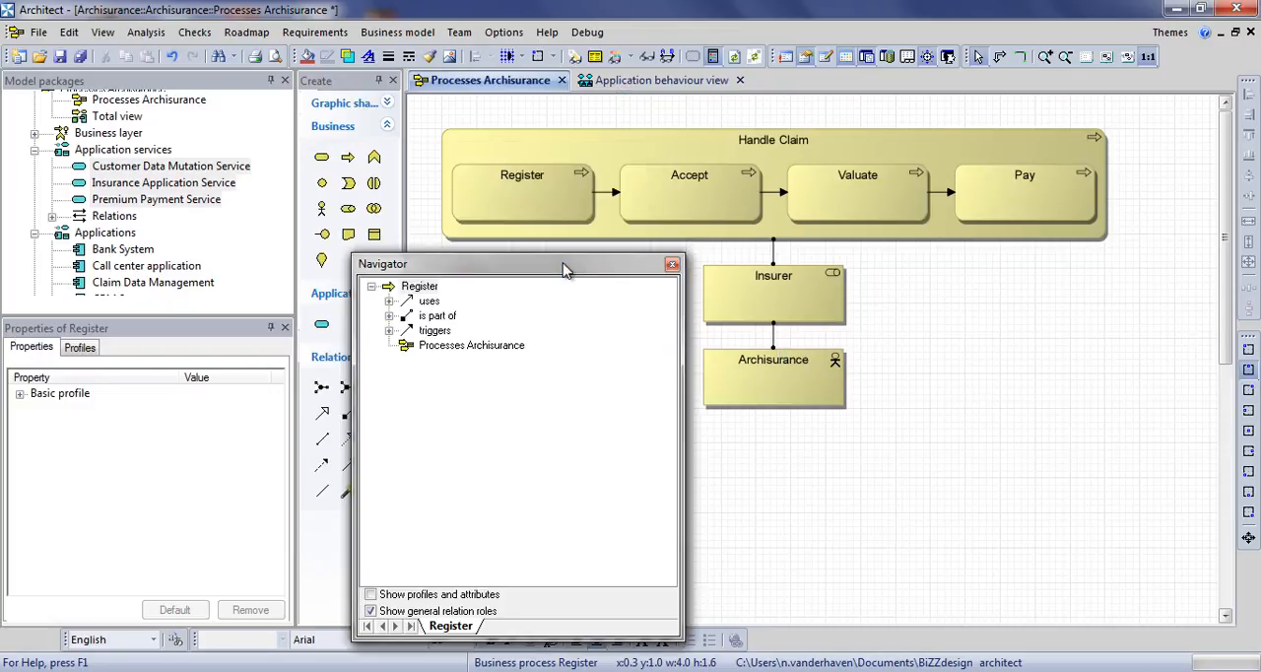
click(390, 299)
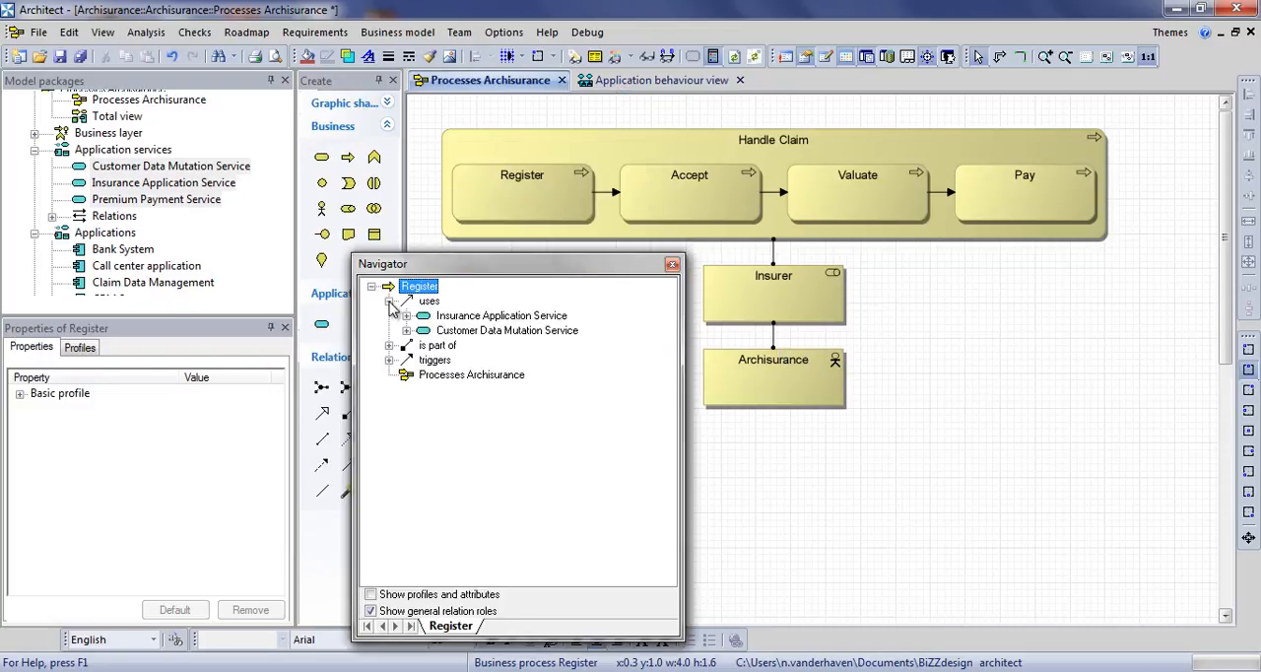
click(406, 315)
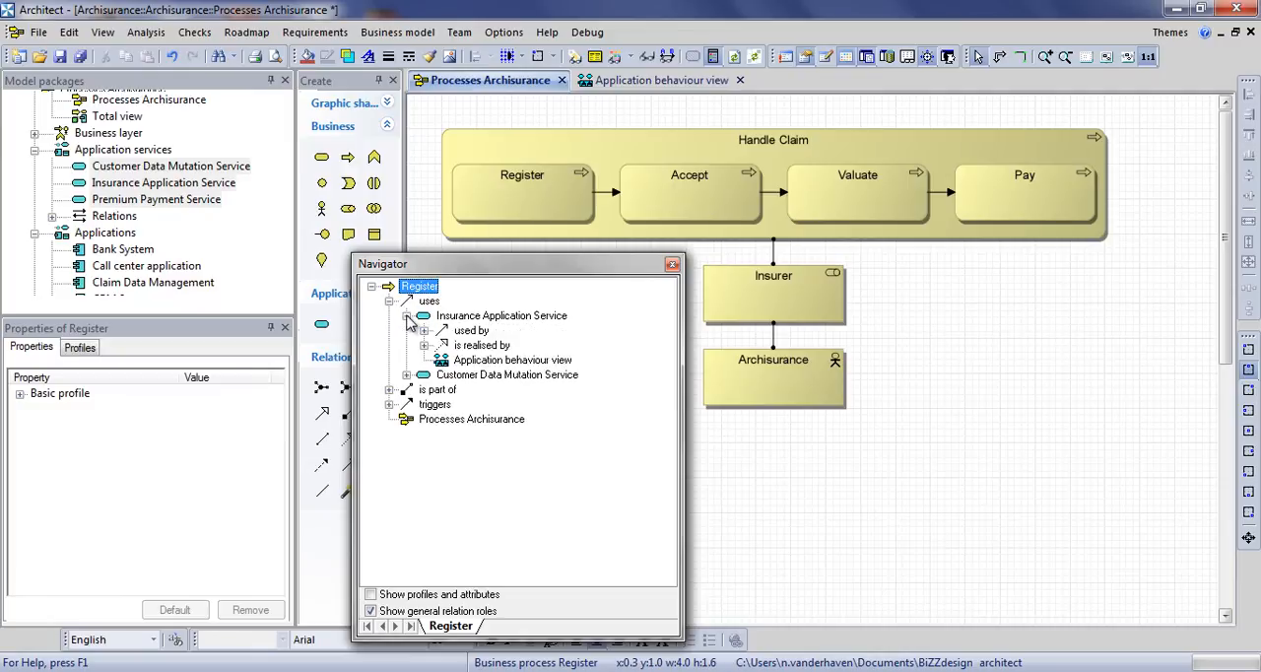
click(424, 345)
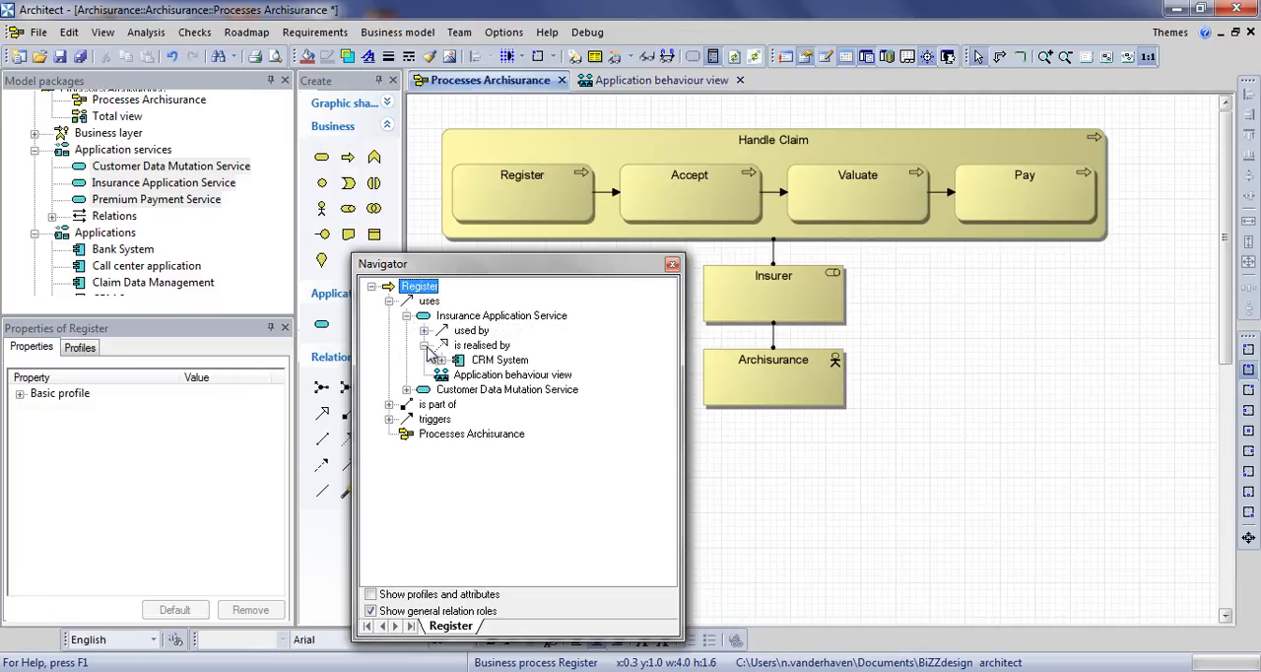
mouse_move(501, 359)
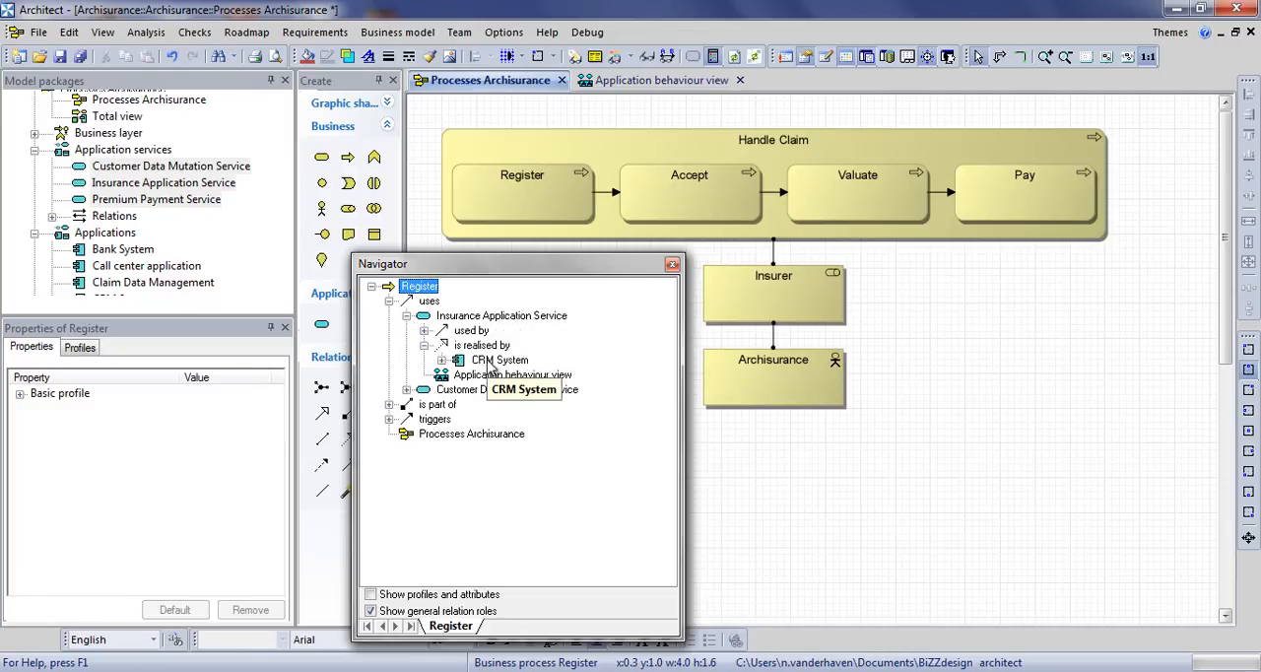
- Colour the processes by supporting application from CRM System and place the legend below the diagram
right_click(501, 358)
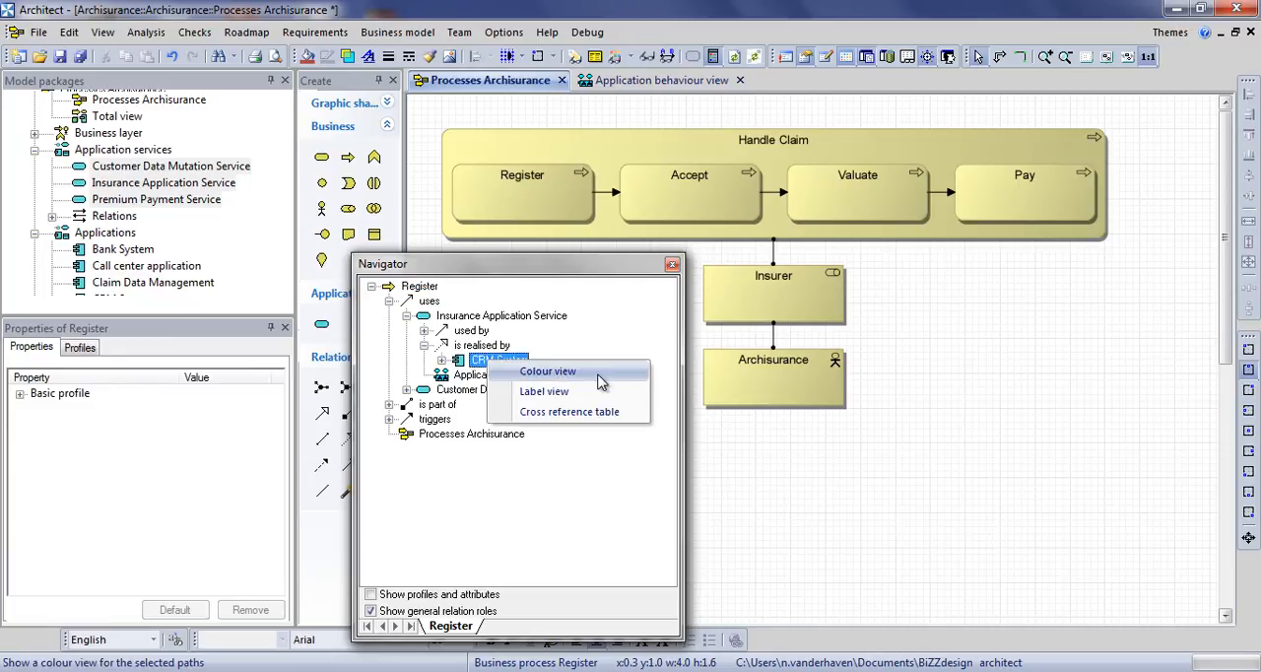
click(548, 370)
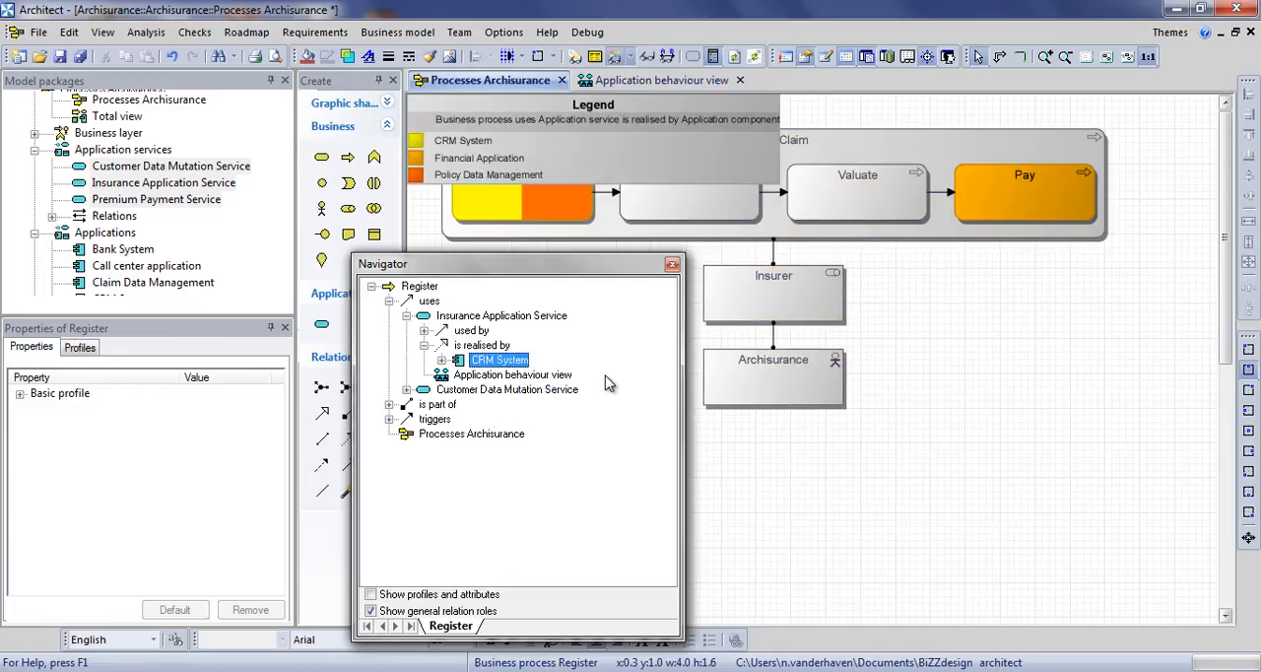
click(674, 264)
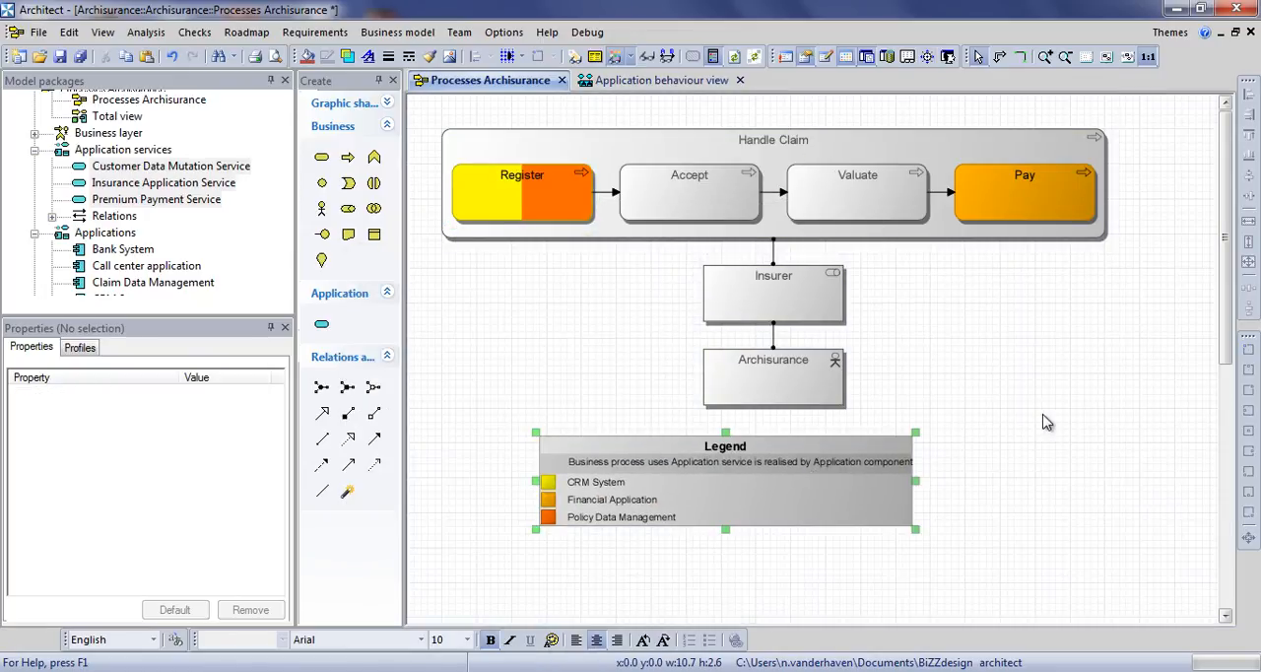
mouse_move(1080, 422)
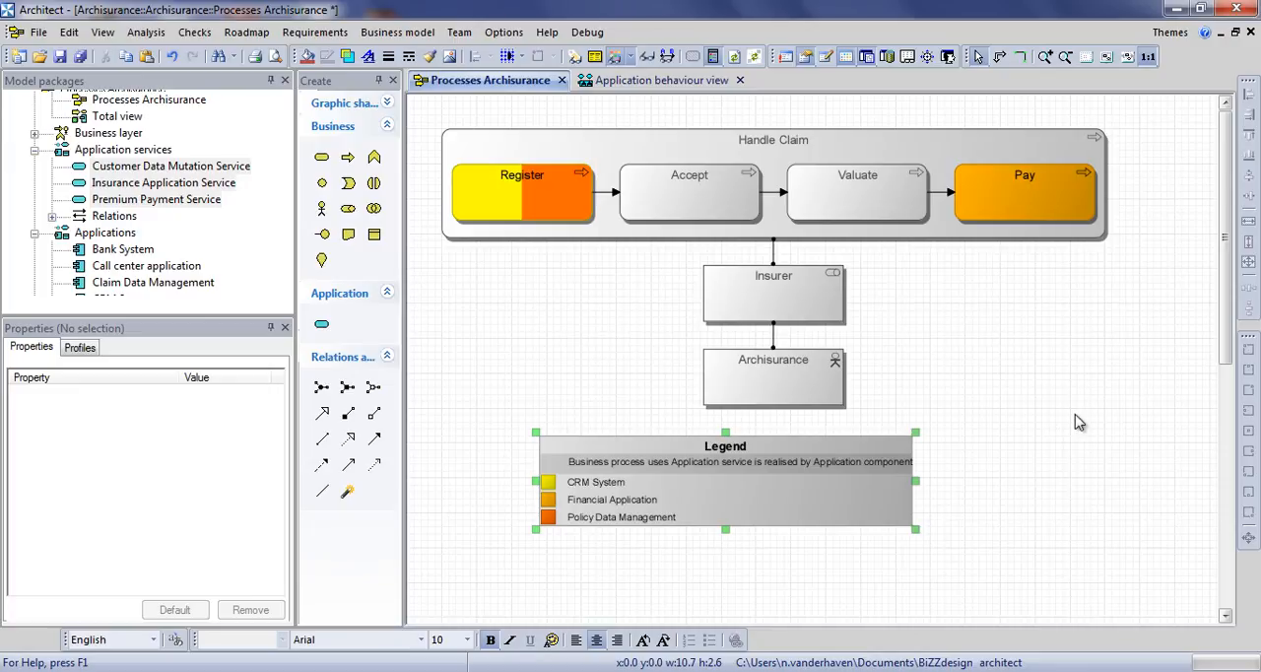